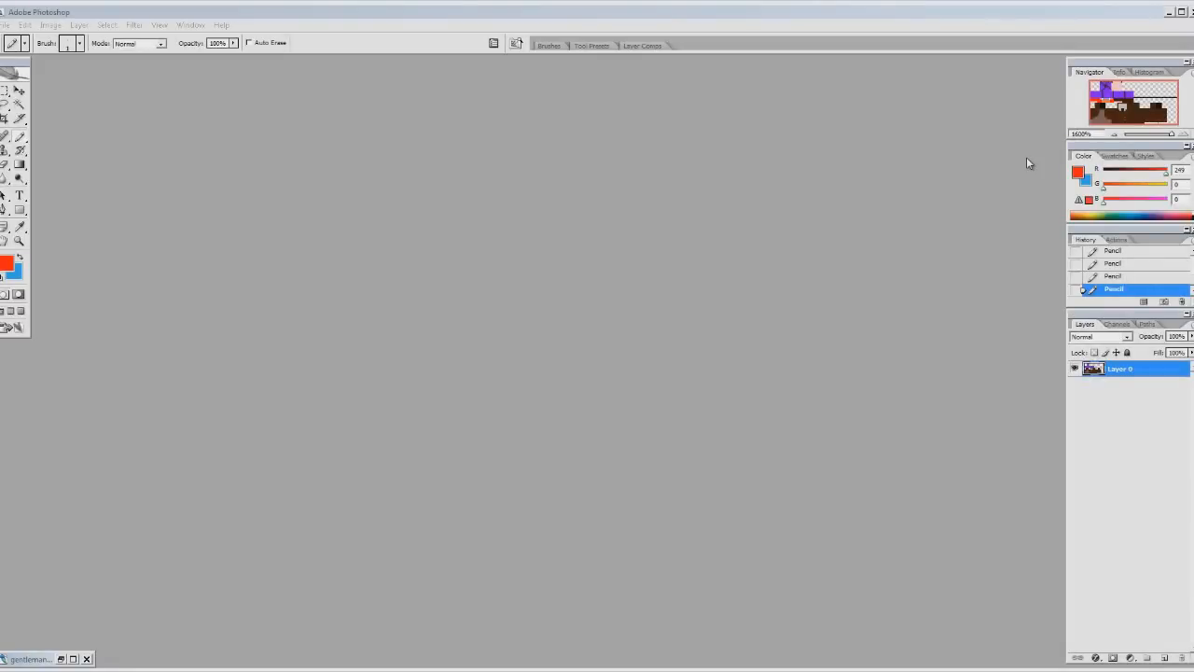
mouse_move(421, 218)
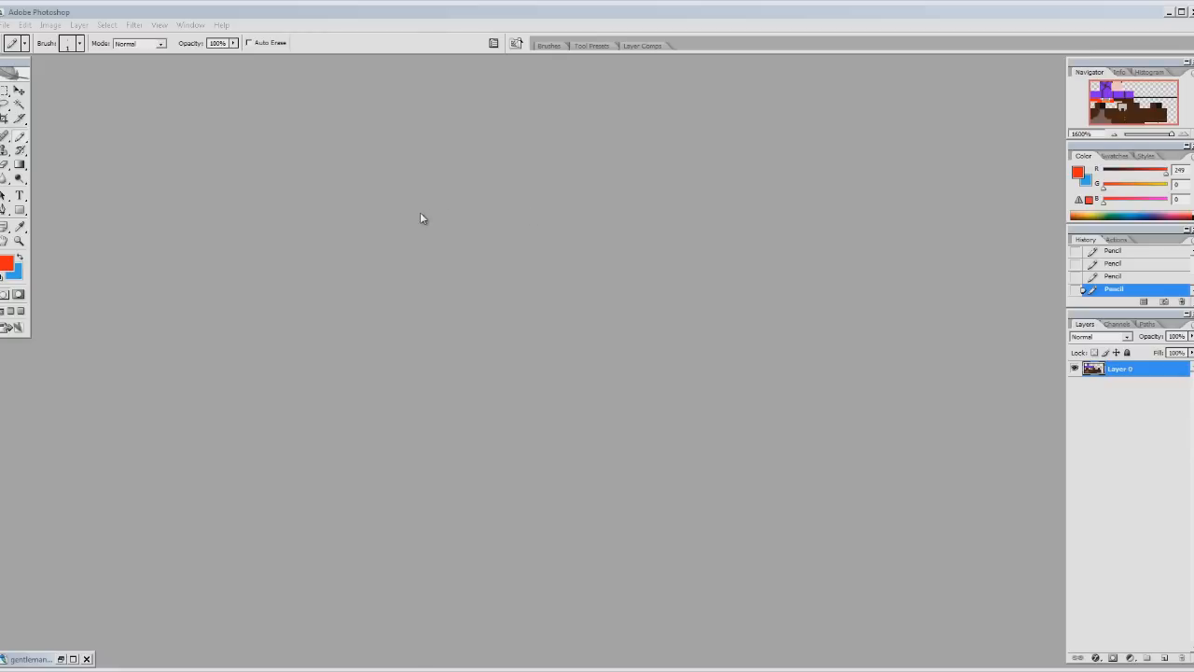
mouse_move(153, 554)
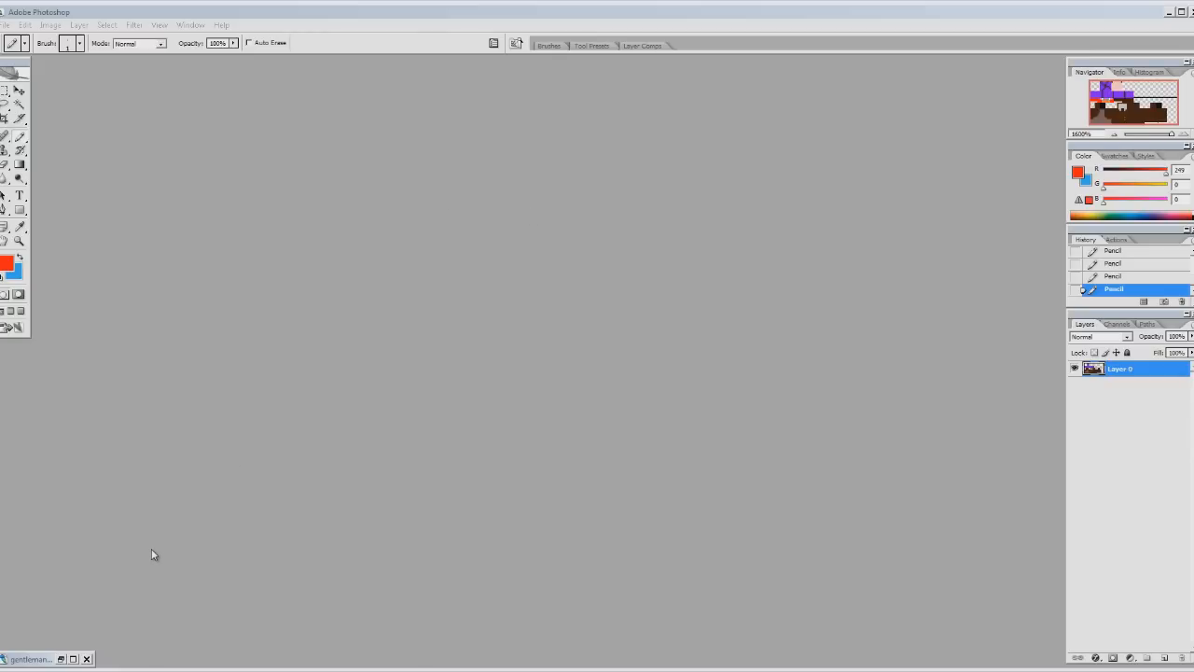
mouse_move(93, 642)
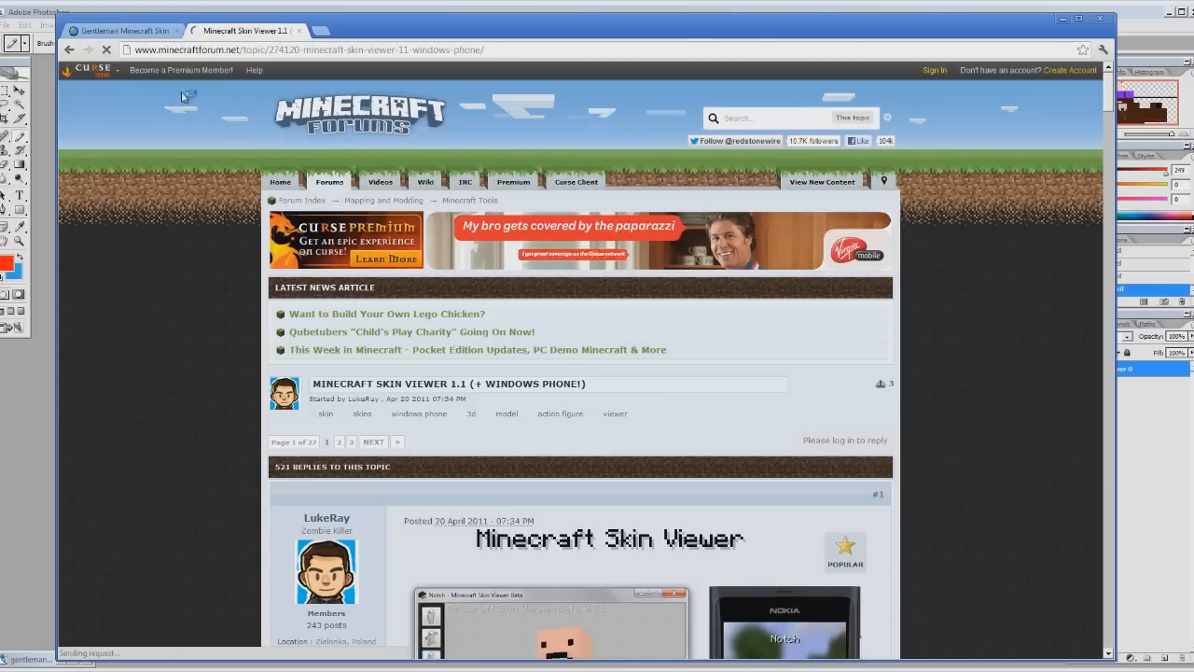
Restore the minimized gentleman skin document so its pixel texture shows in Photoshop.
click(121, 29)
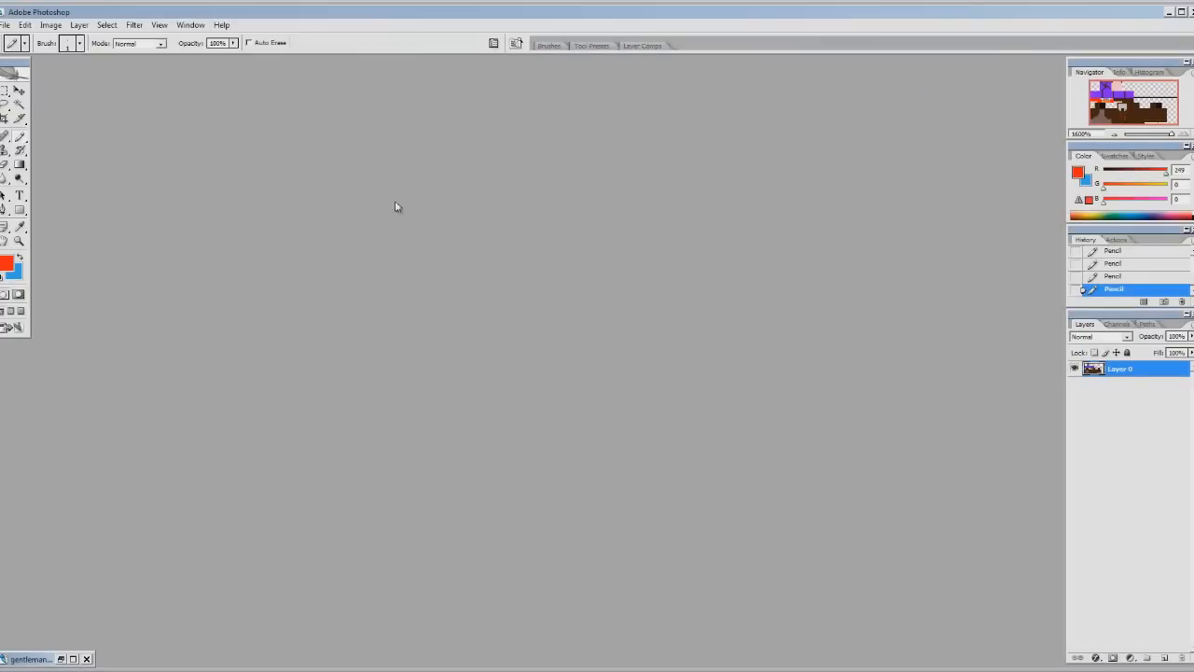
click(34, 658)
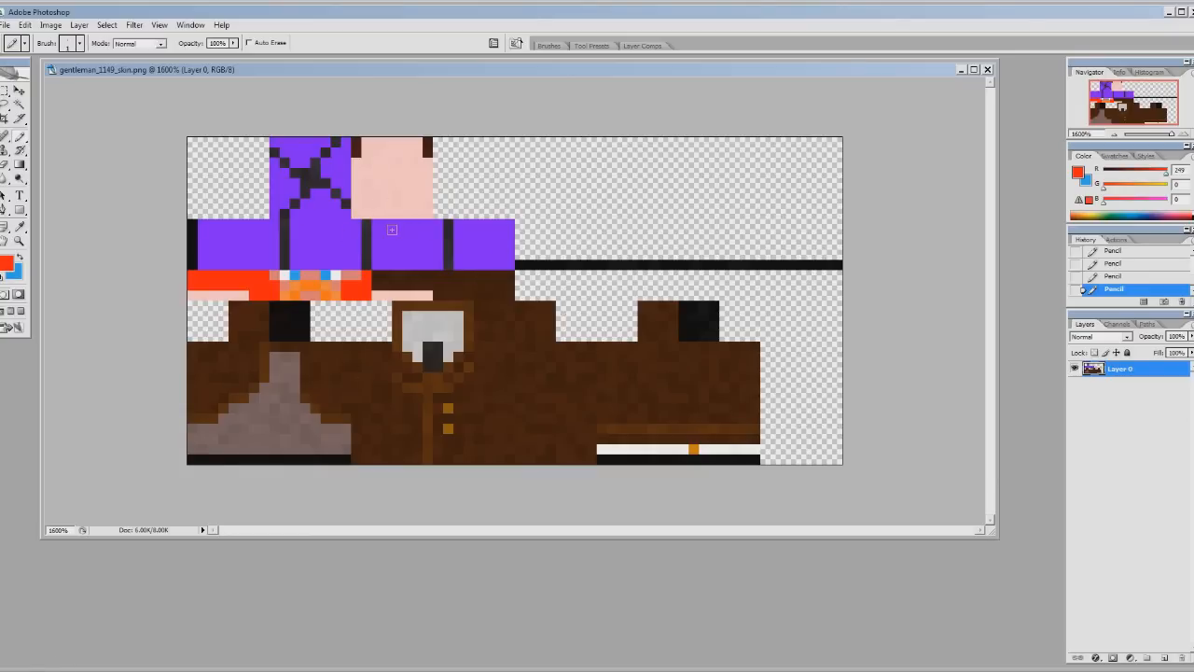
mouse_move(332, 216)
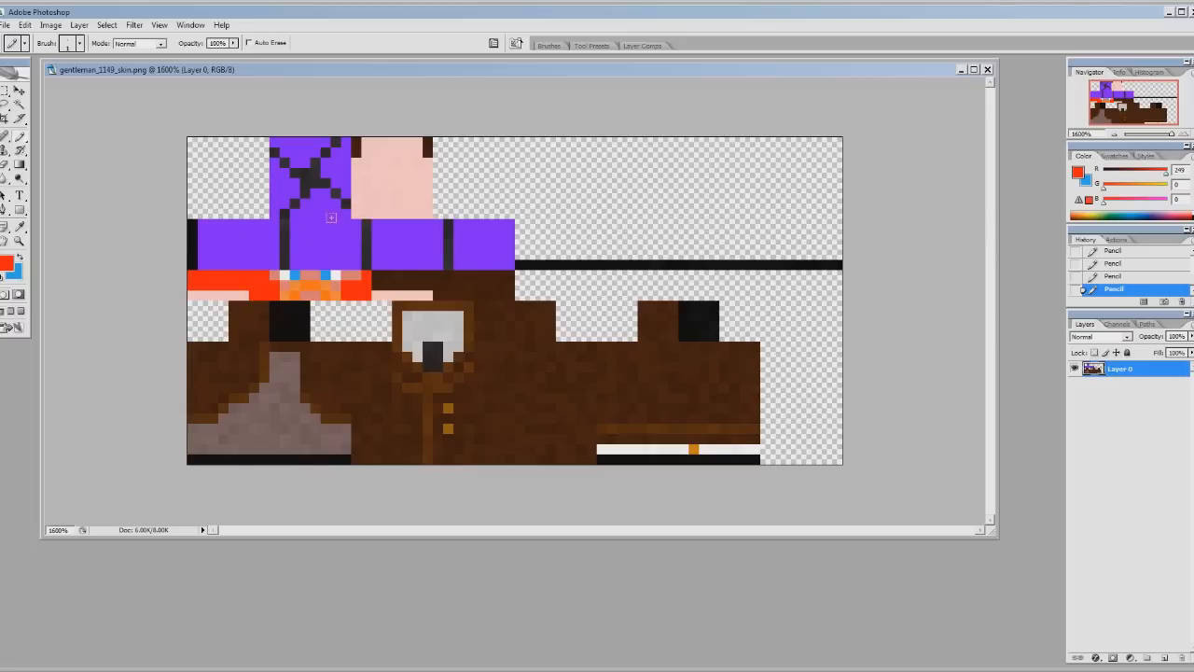
mouse_move(411, 280)
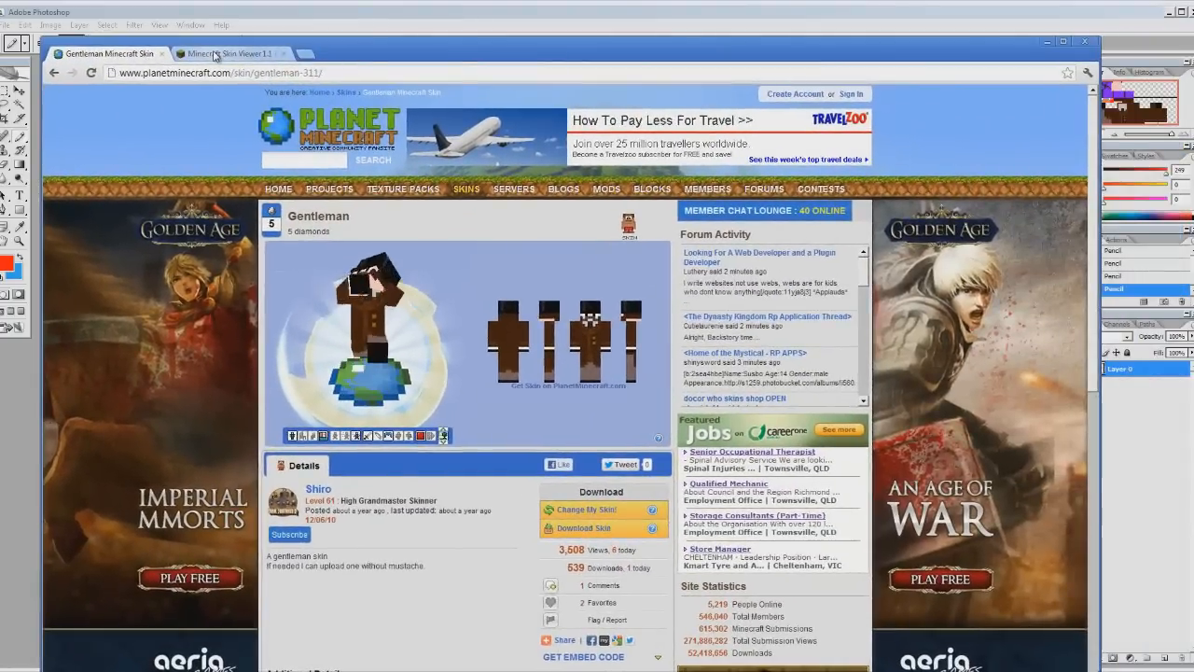
Switch the browser to the Minecraft Skin Viewer forum topic tab.
click(223, 52)
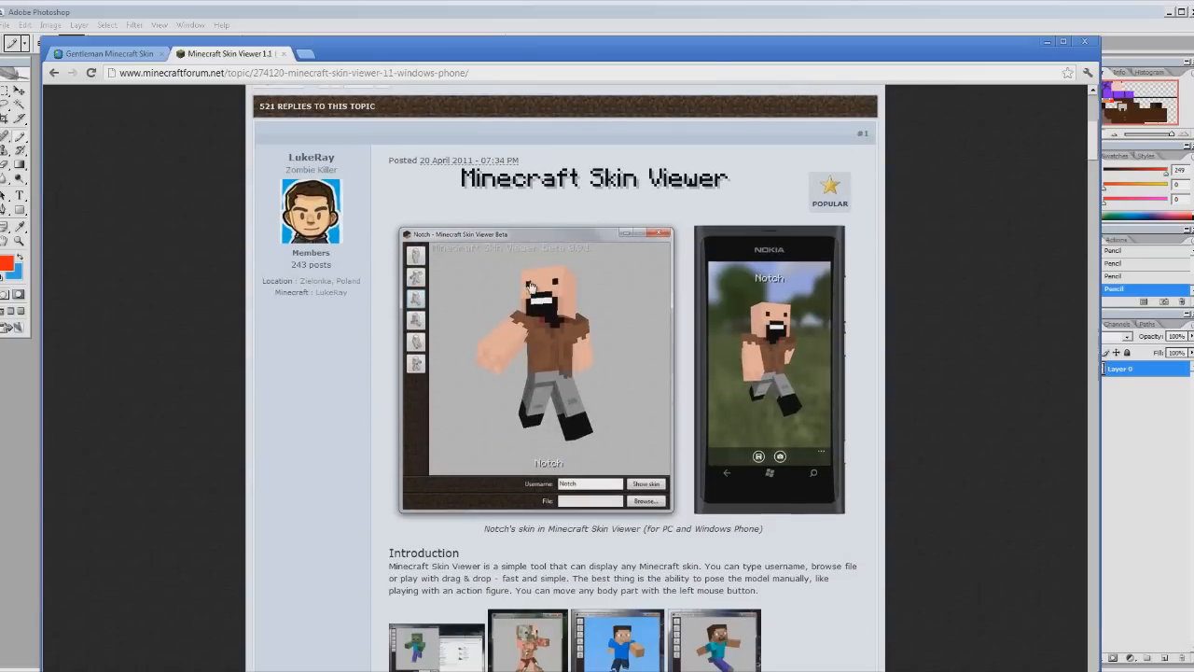
mouse_move(520, 337)
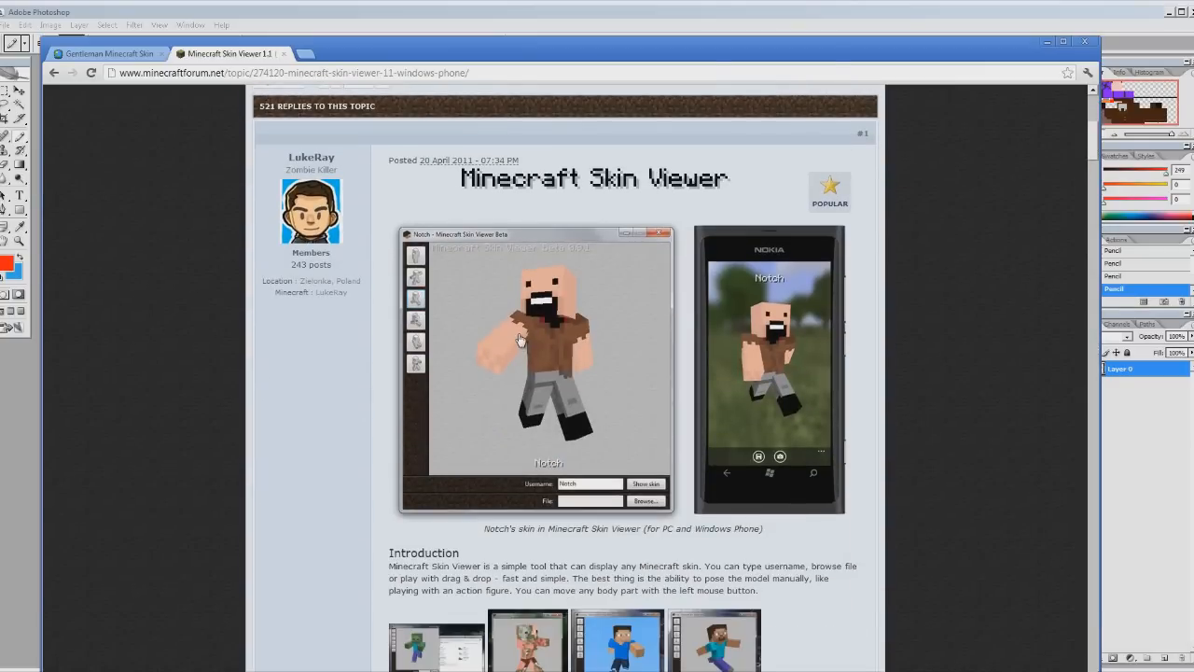
mouse_move(564, 276)
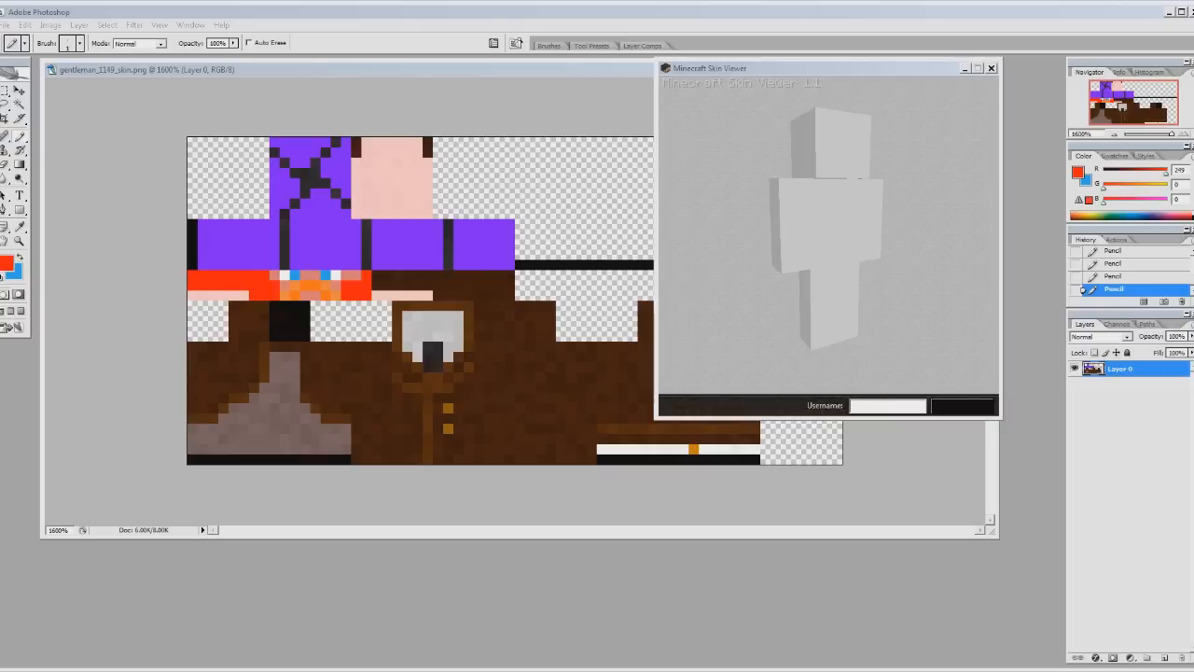
mouse_move(1041, 258)
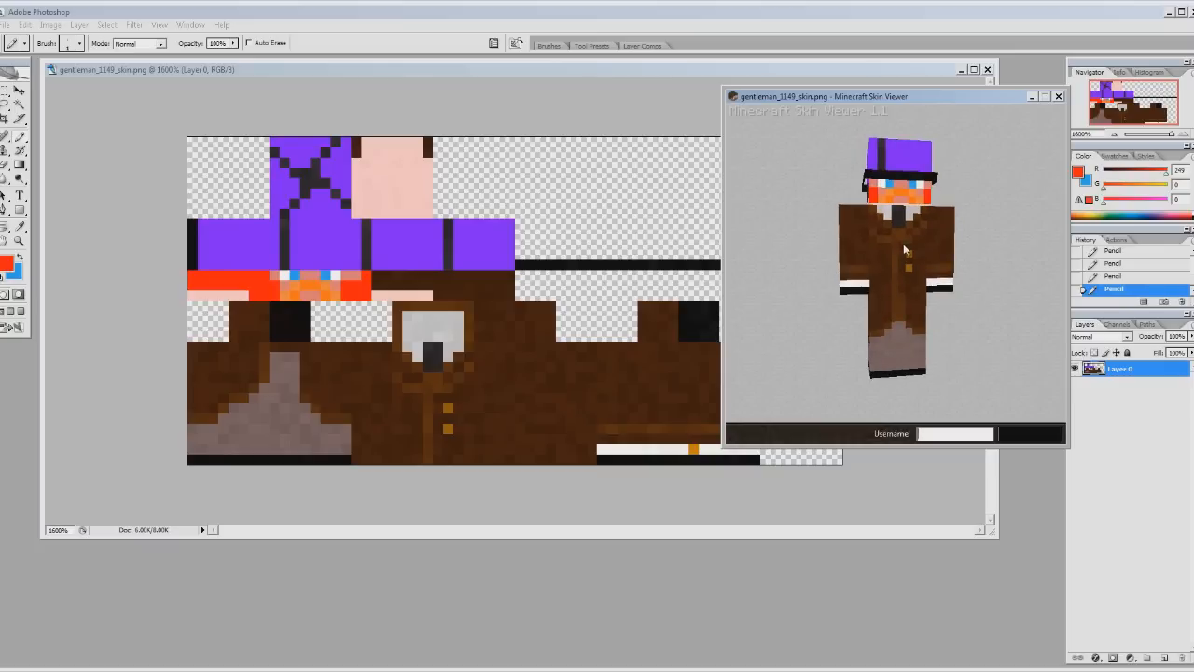
mouse_move(914, 224)
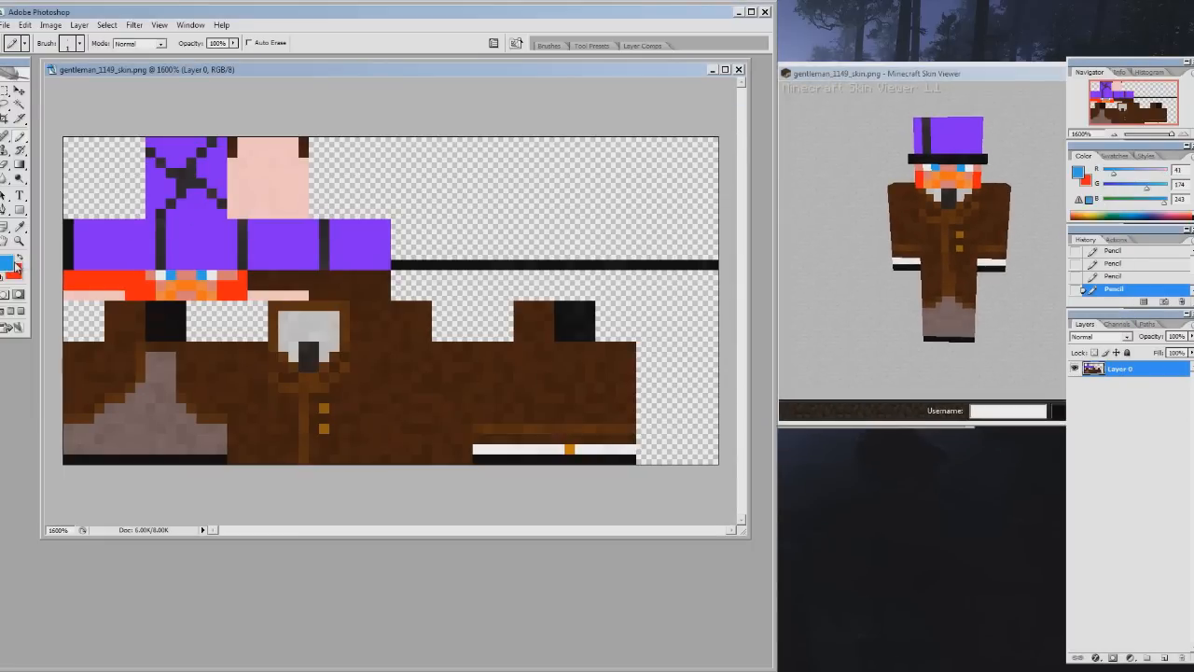
Pencil blue over the hat band row and the hat's crossed lines.
click(151, 159)
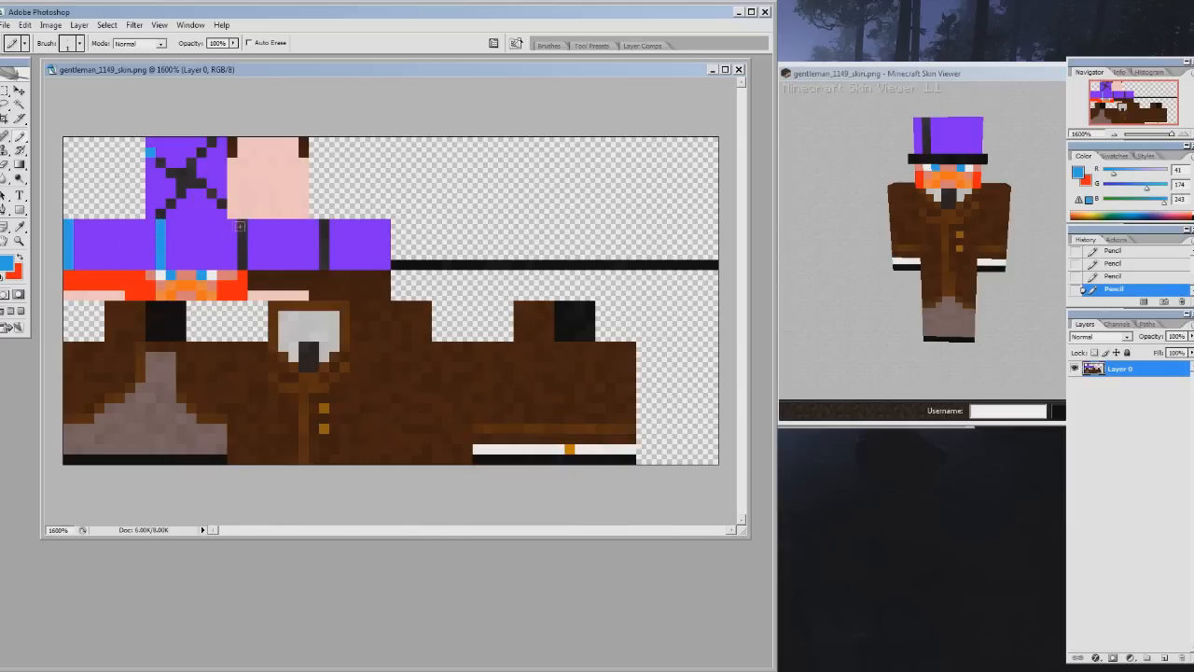
click(325, 239)
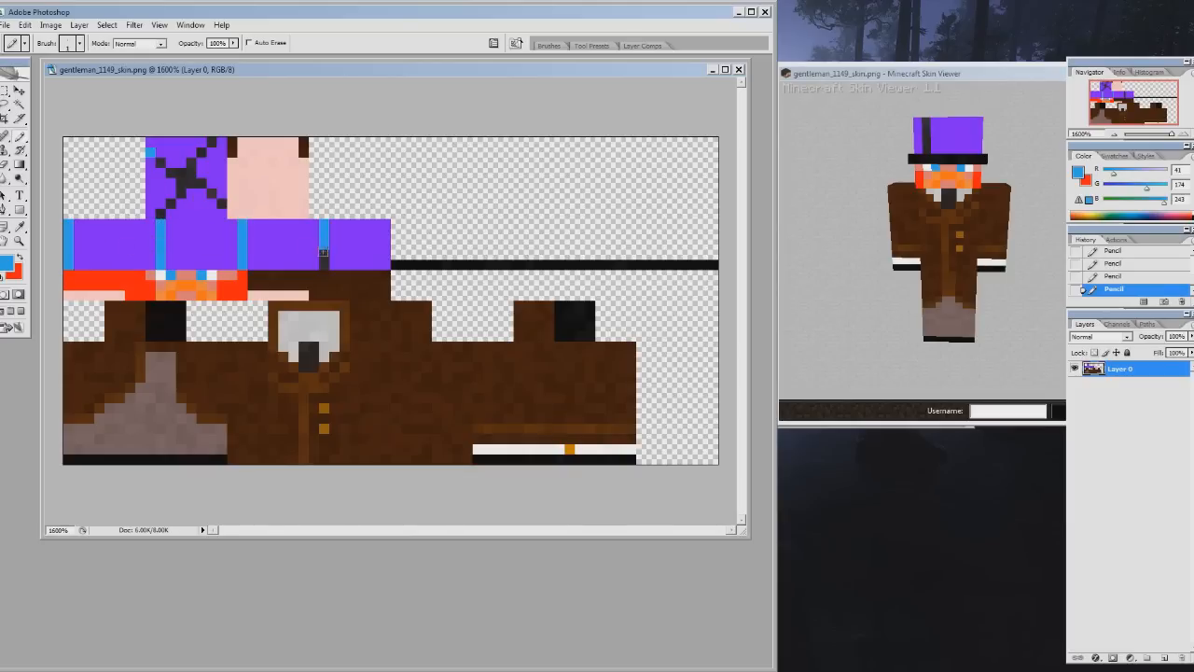
drag(392, 265, 574, 265)
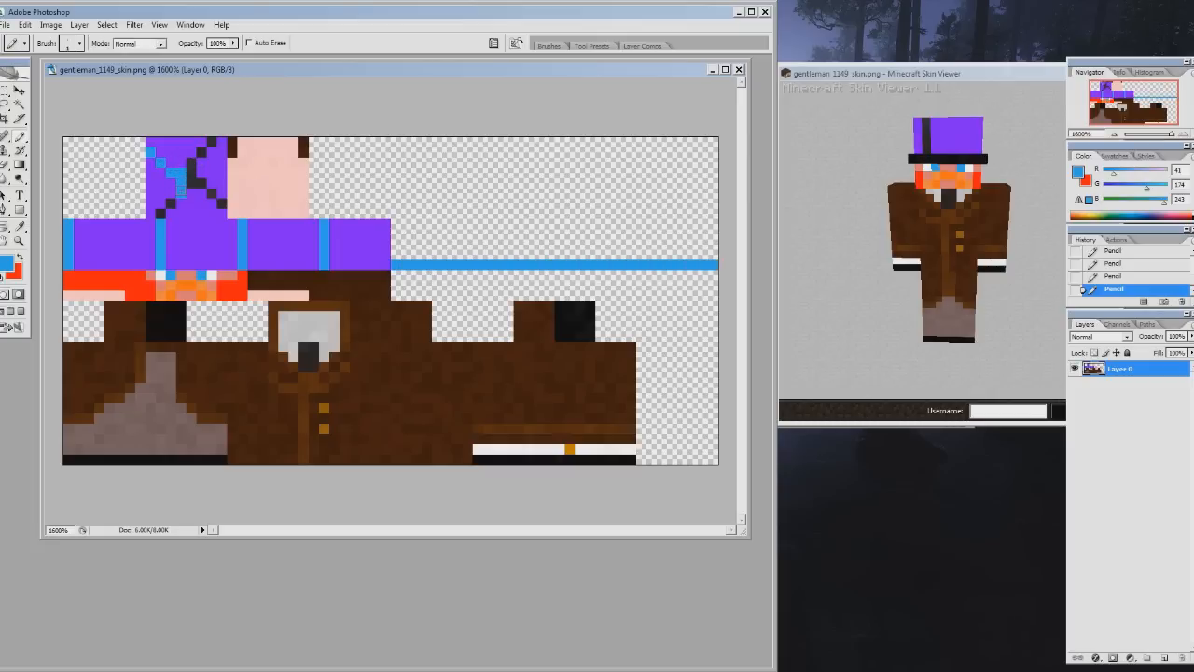
click(177, 201)
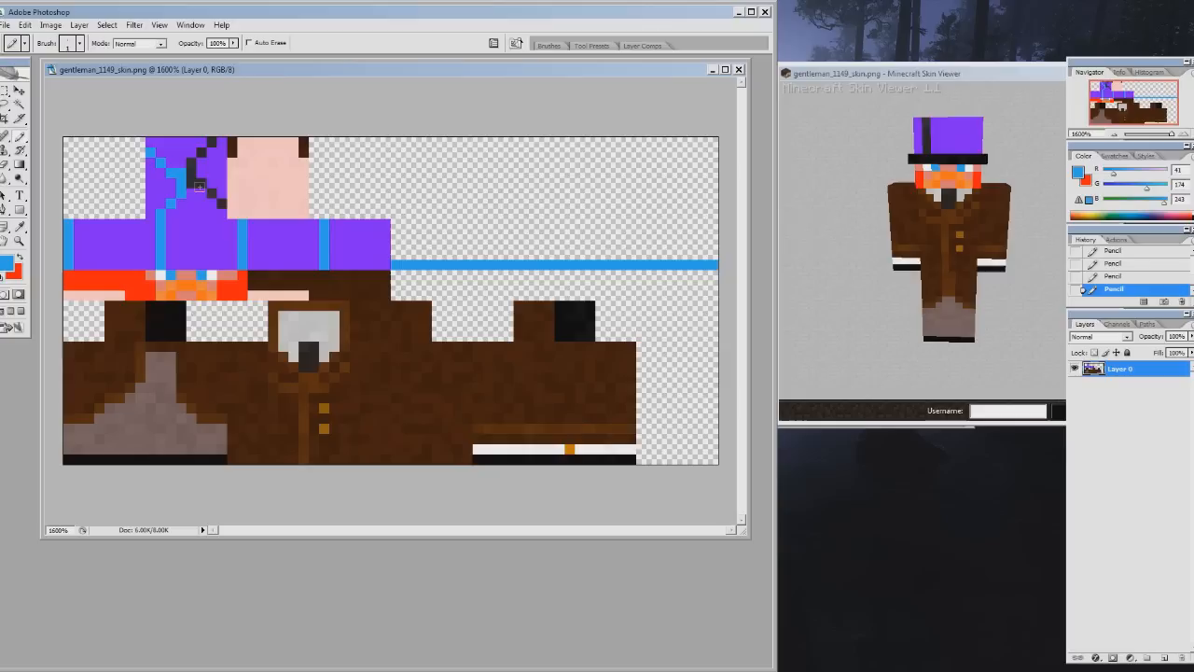
click(194, 177)
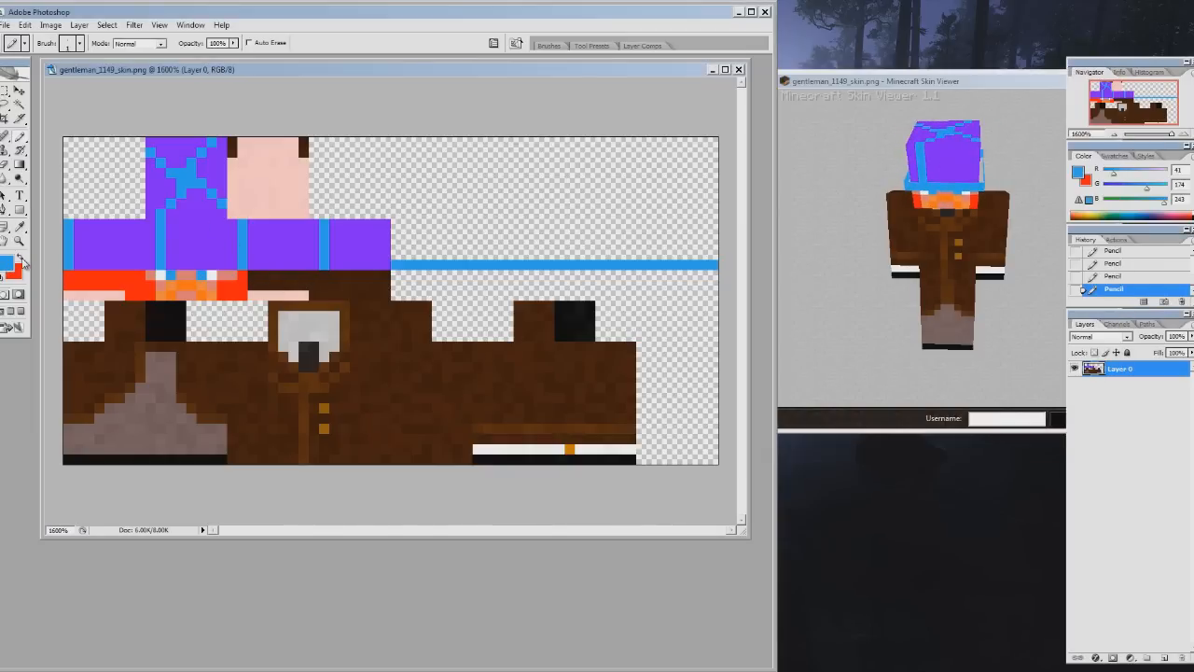
Set the foreground to yellow and pencil a yellow border around the grey collar patch.
click(15, 265)
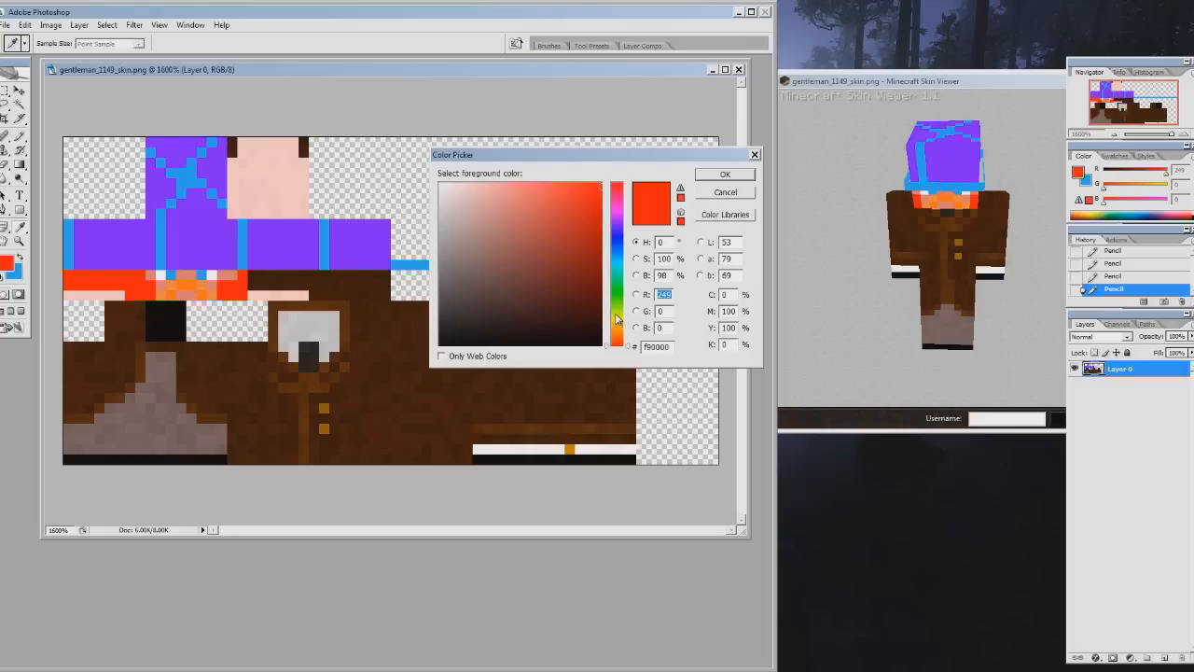
click(615, 190)
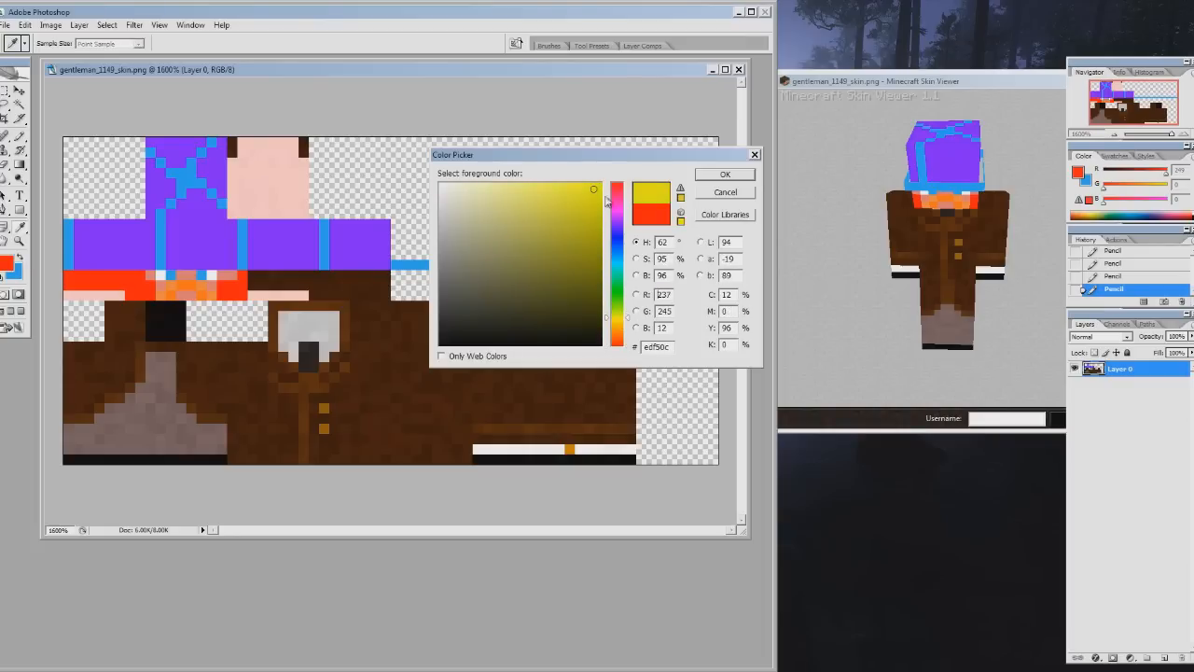
click(723, 173)
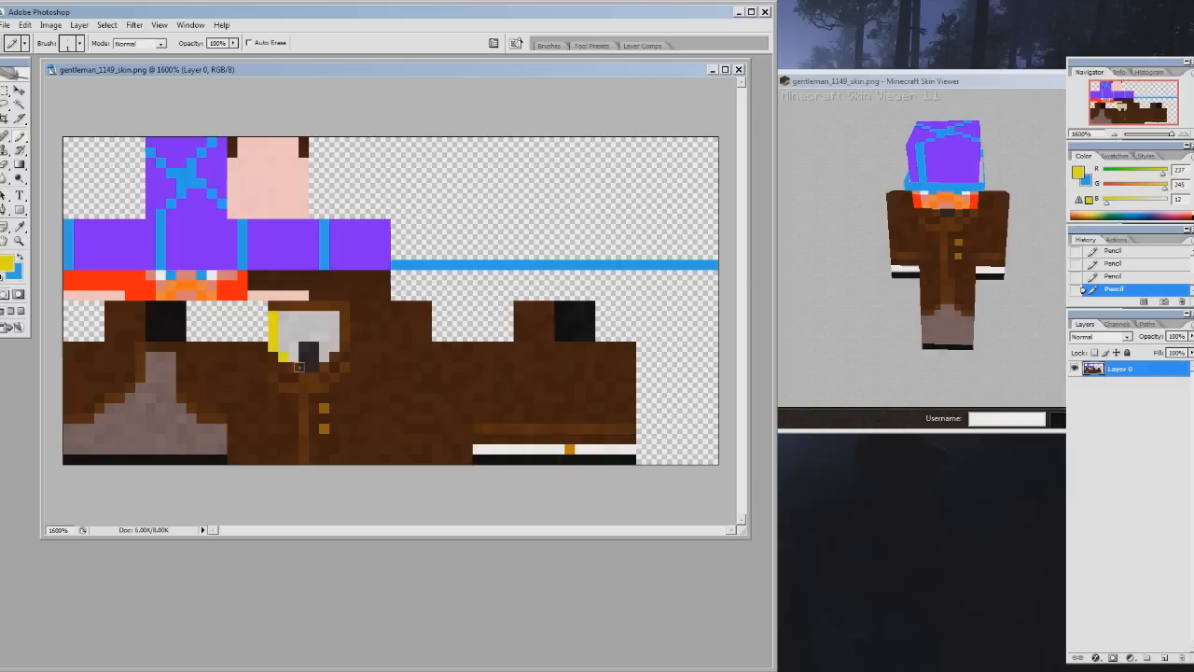
click(309, 373)
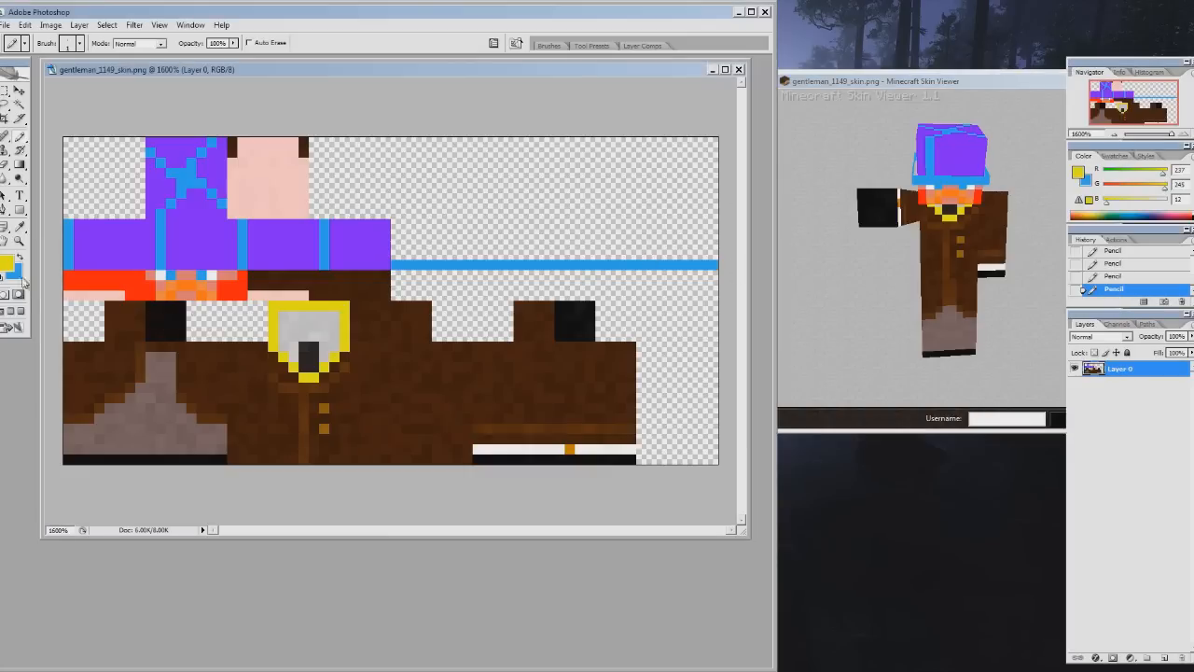
Set the foreground to red and paint red blocks onto both sleeve-end areas of the coat.
click(13, 259)
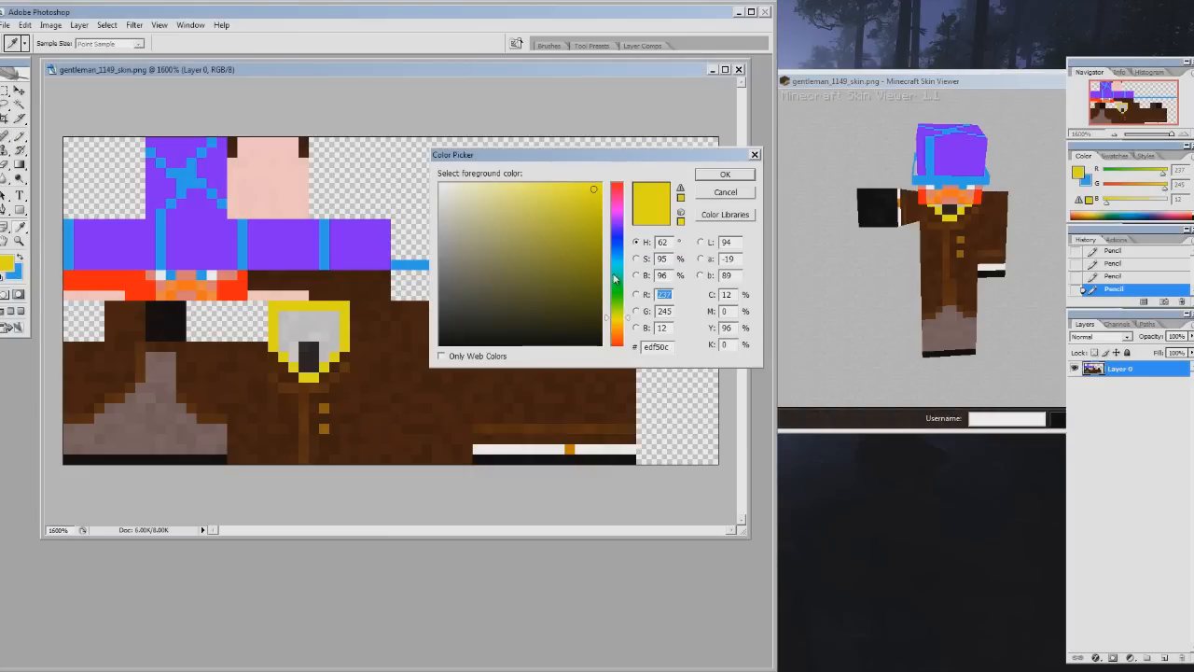
click(616, 206)
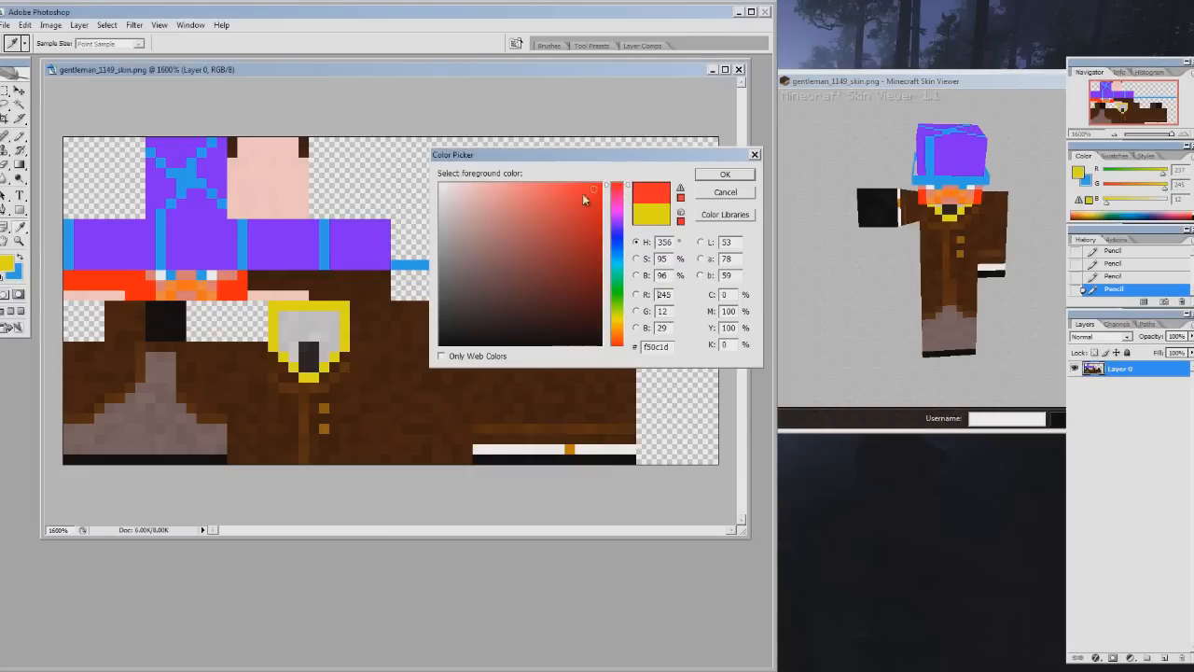
click(723, 173)
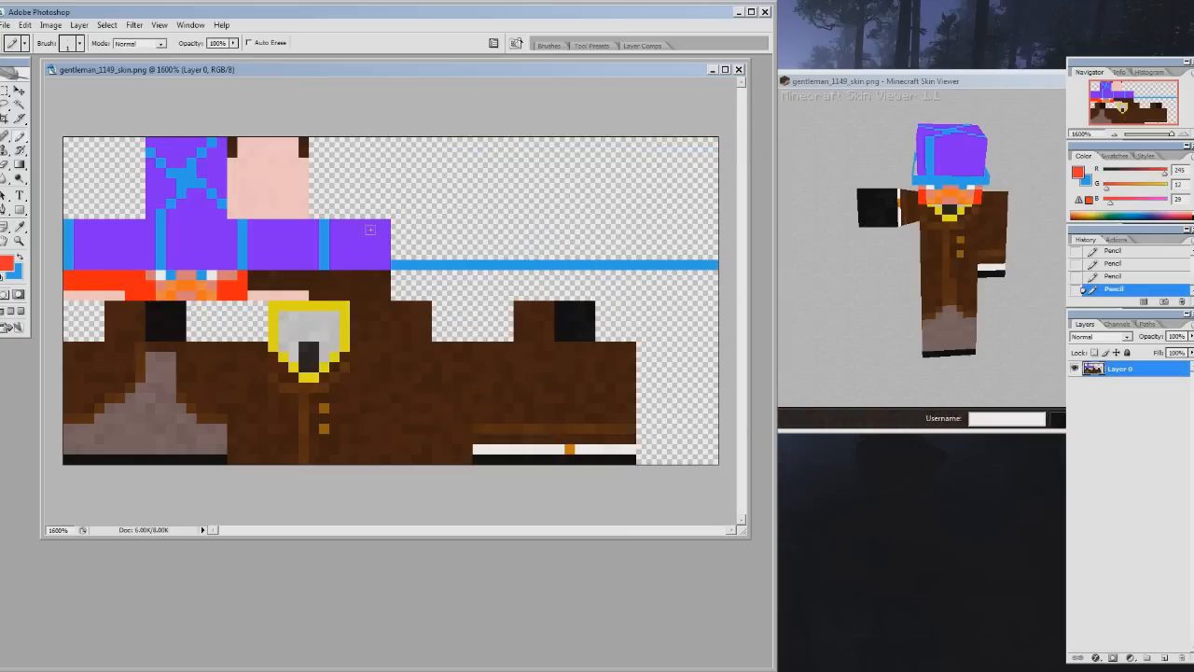
click(168, 317)
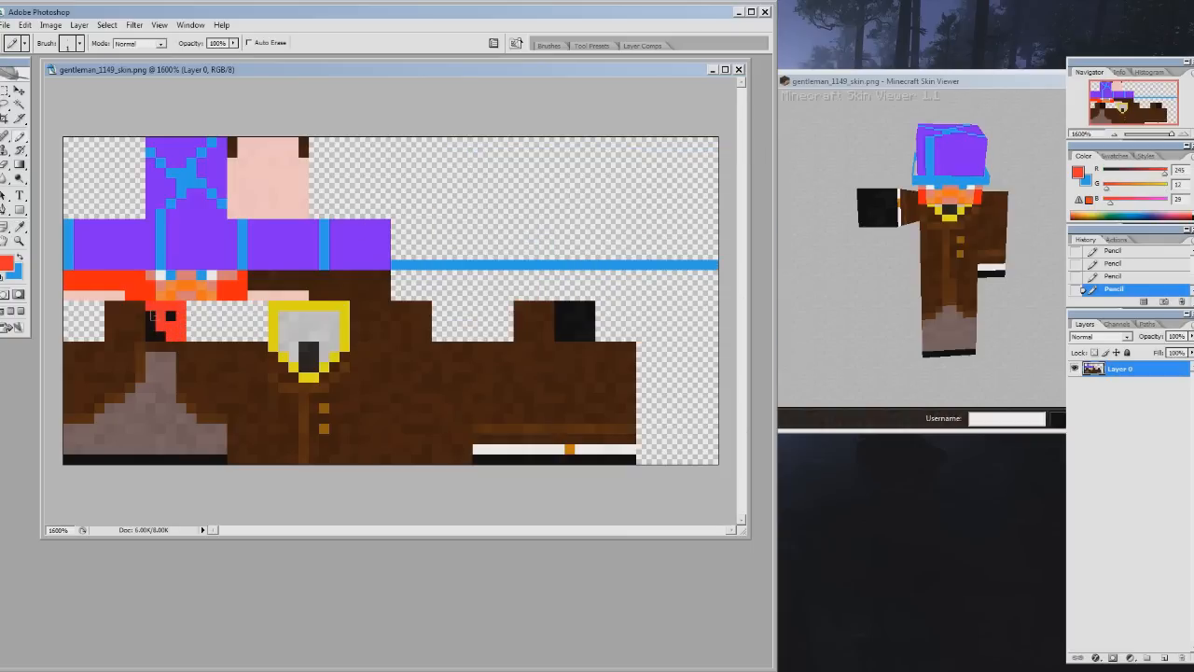
click(159, 321)
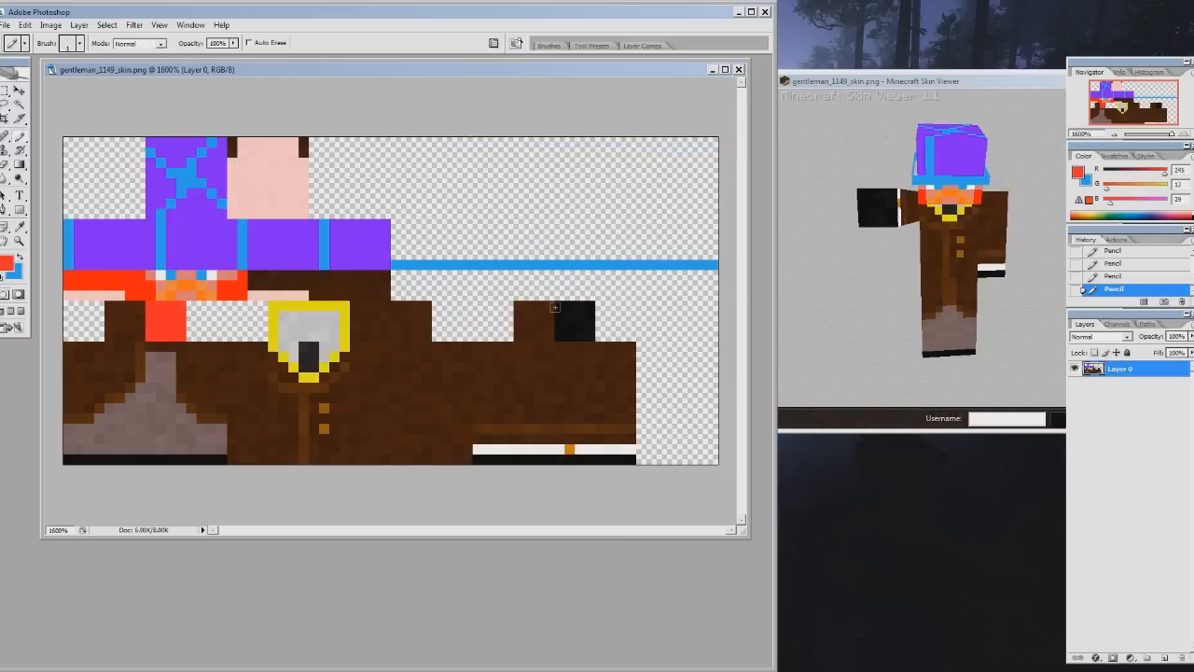
click(569, 326)
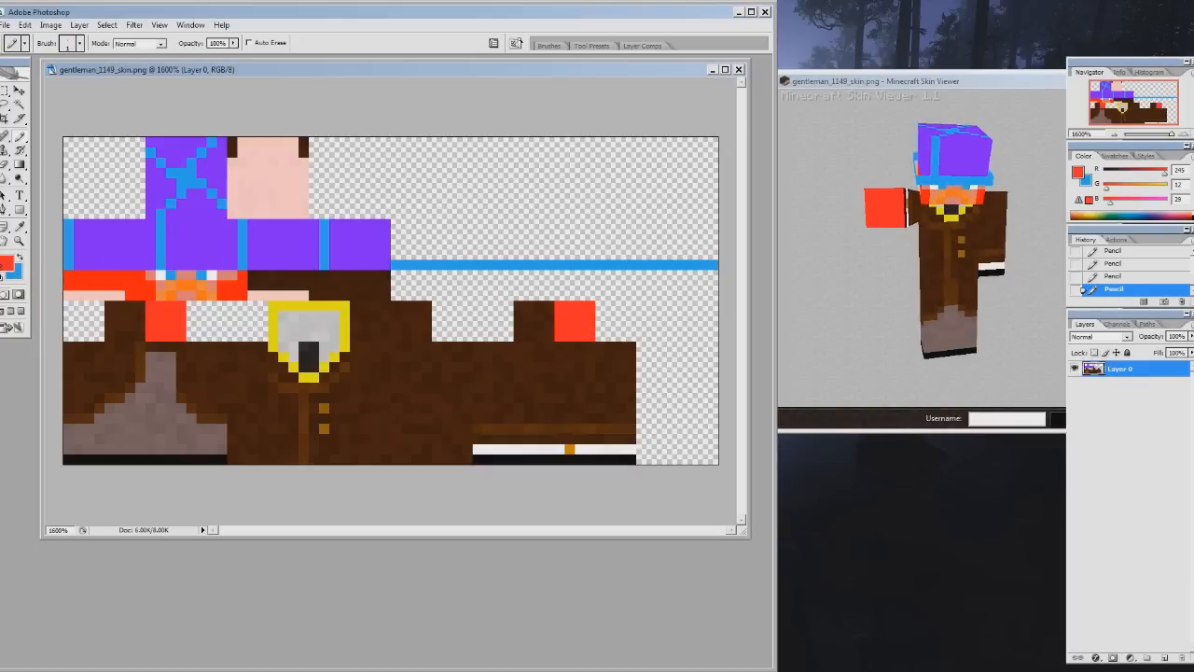
Switch to a very dark colour and pencil dark pixels onto the left and right red blocks.
click(12, 263)
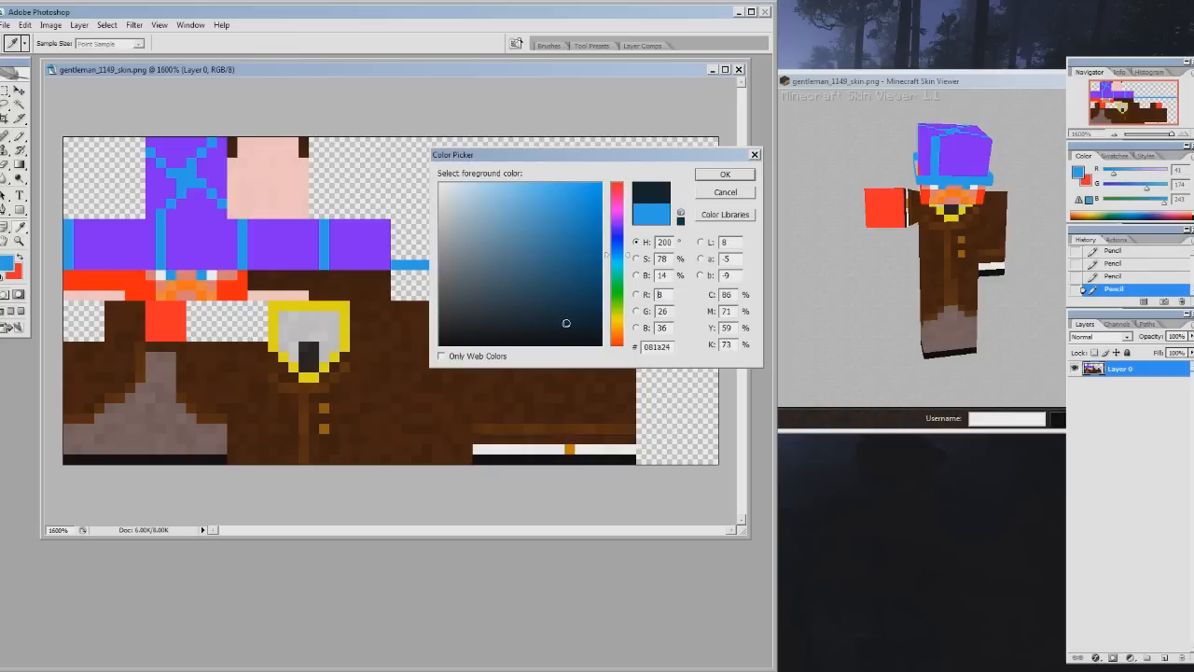
click(724, 174)
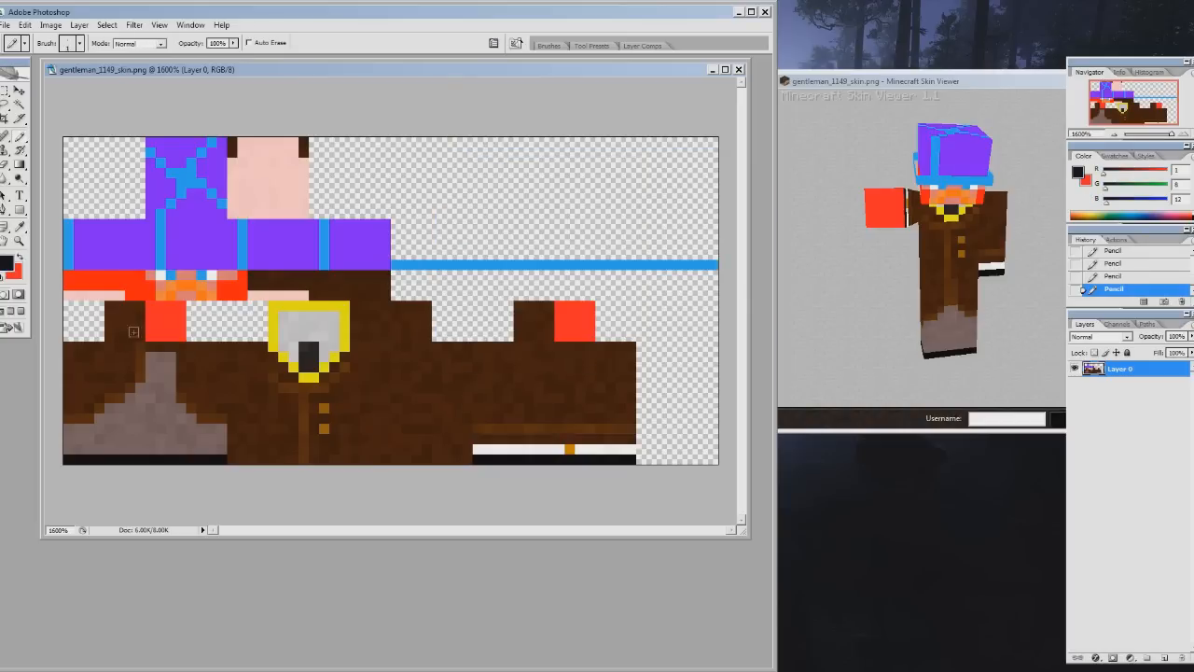
click(172, 320)
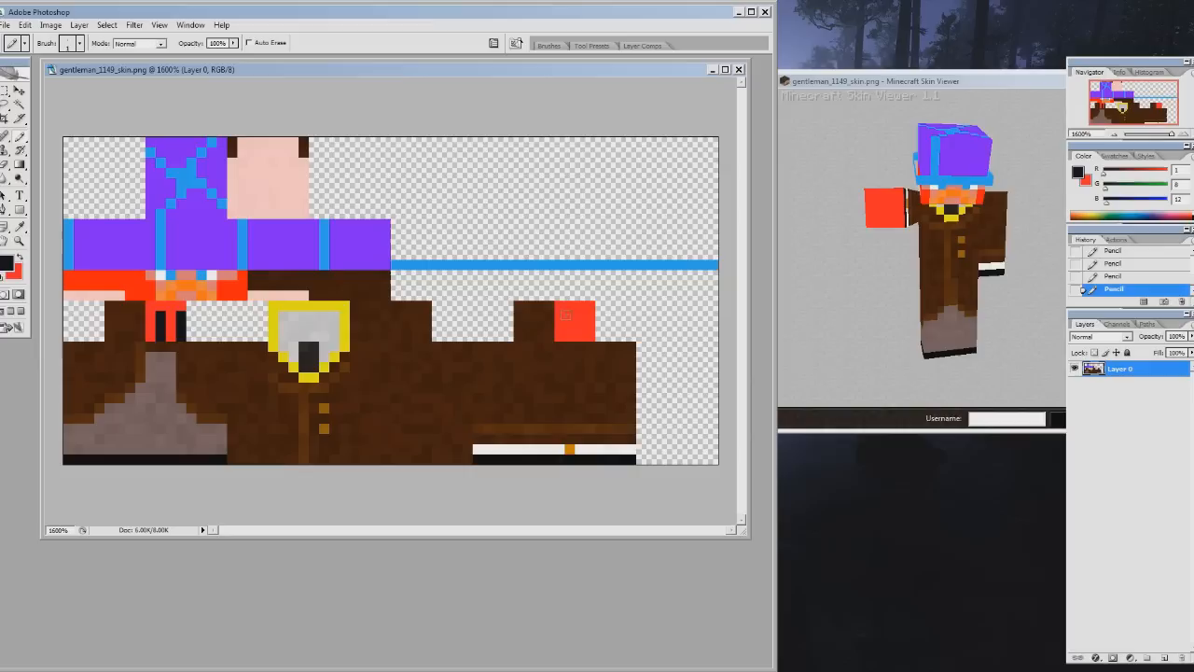
click(582, 332)
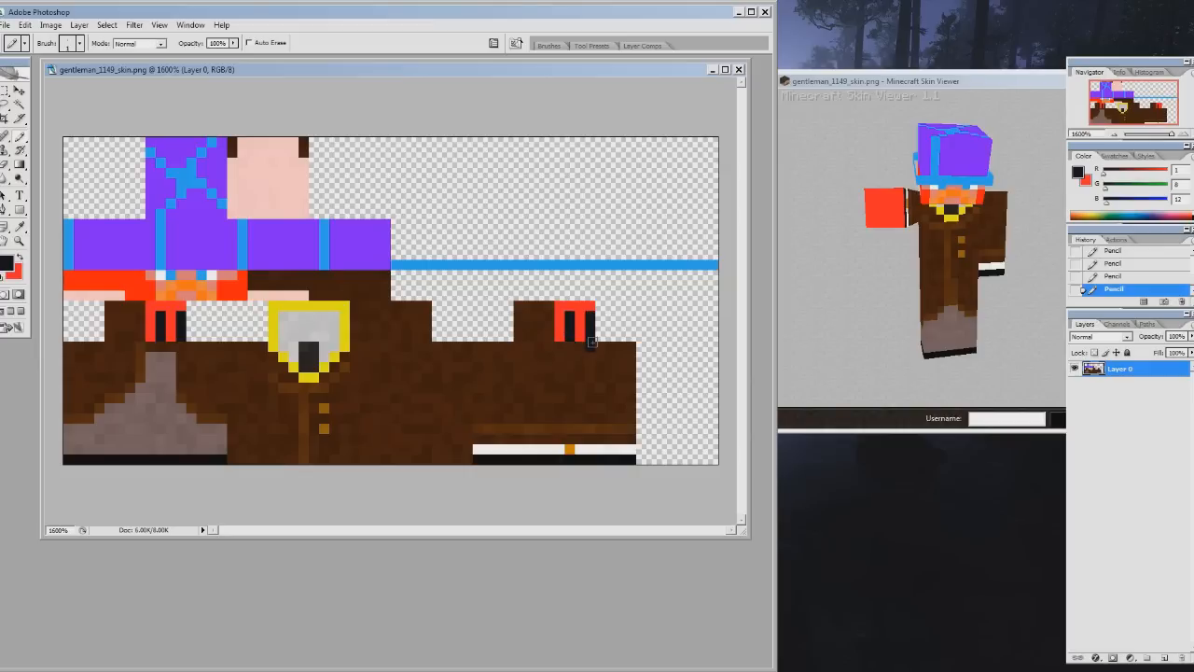
click(589, 332)
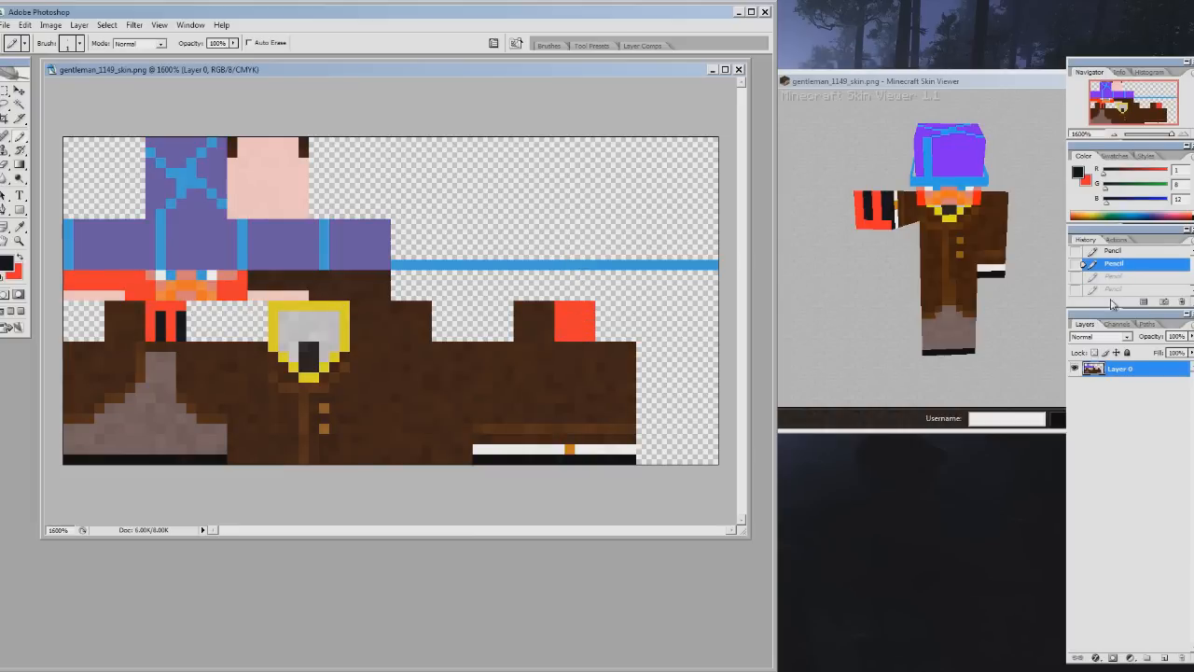
Delete the dark Pencil state from History and touch up the left red arm block.
click(1164, 300)
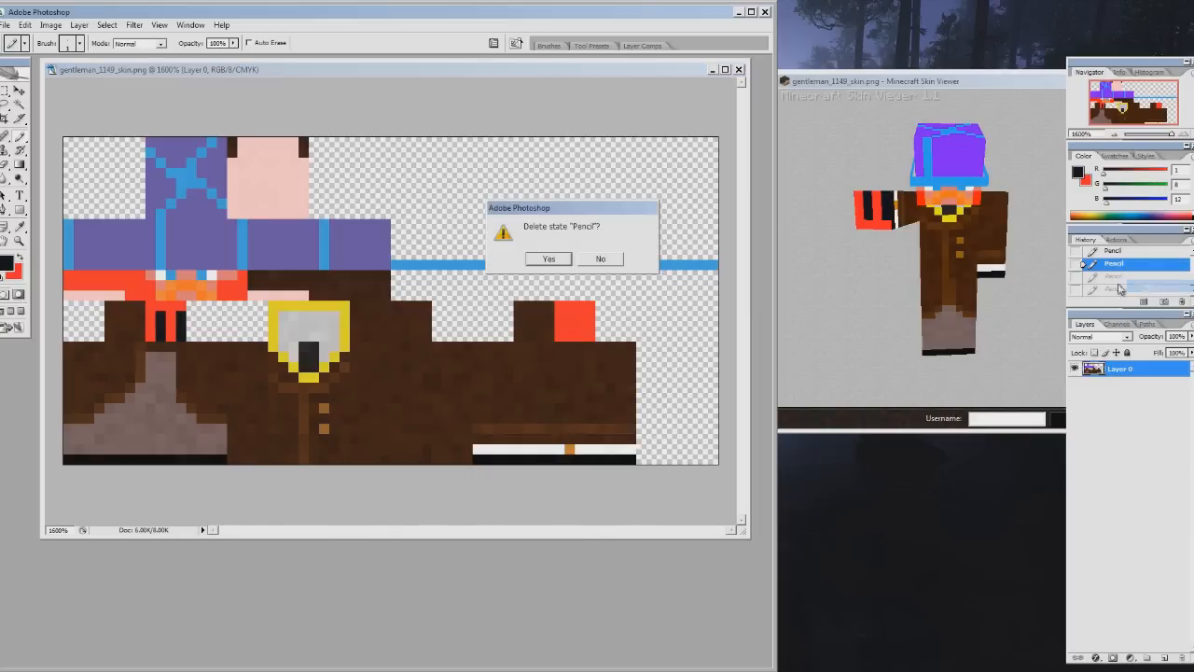
click(549, 257)
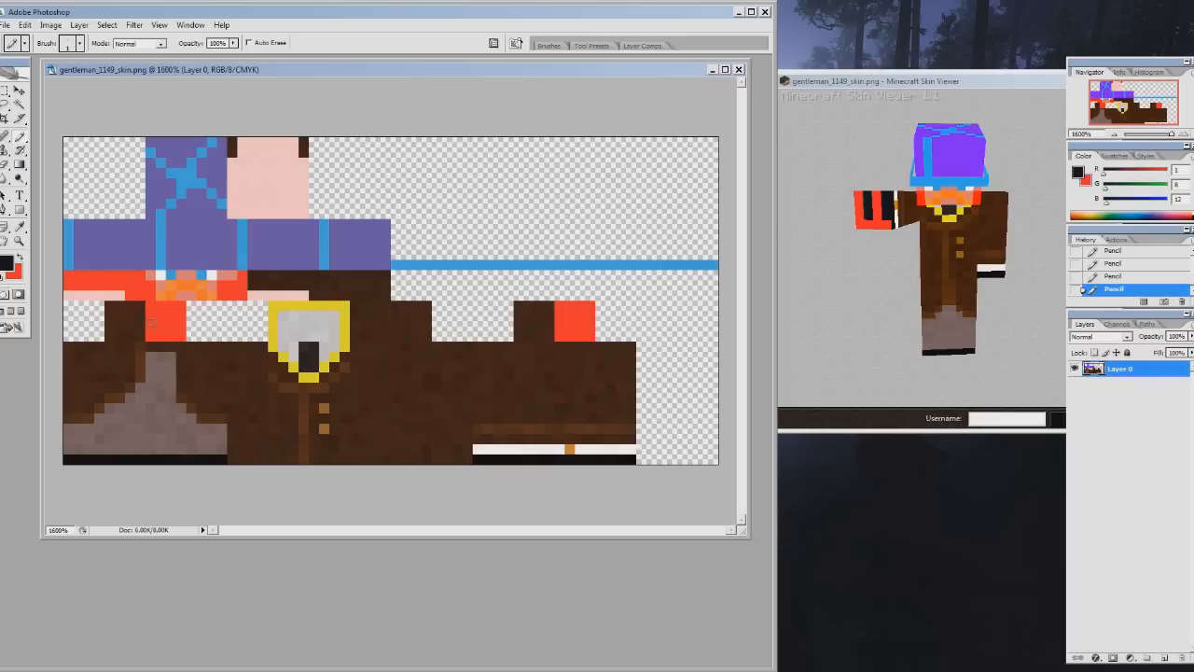
click(151, 327)
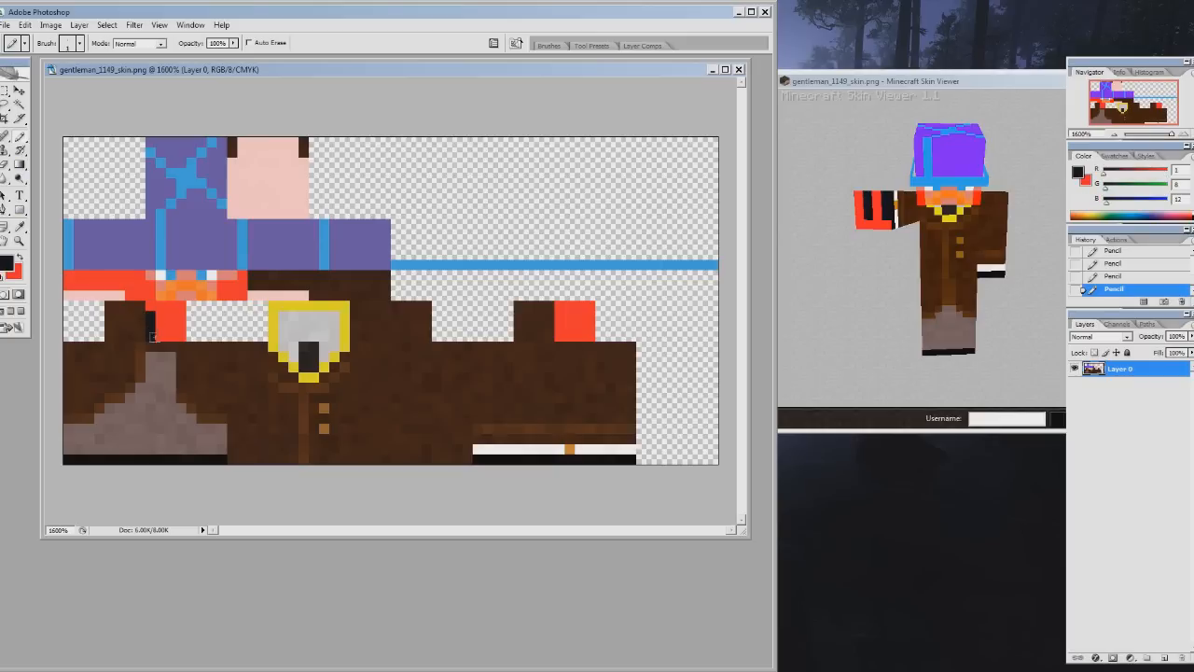
click(158, 321)
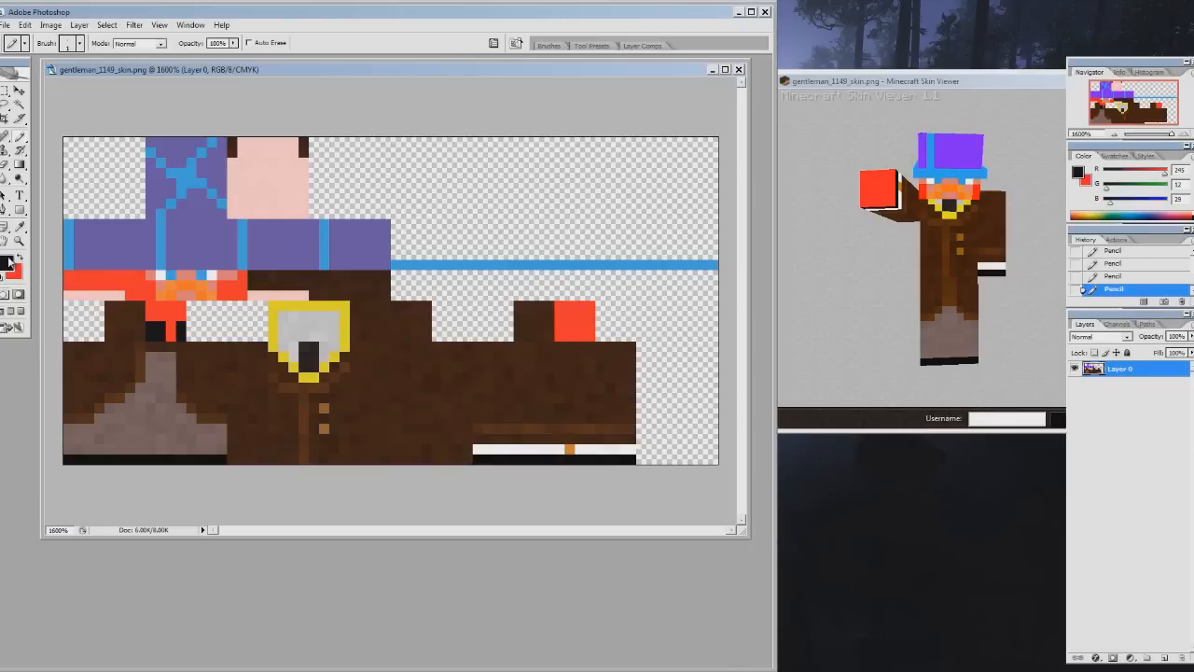
Pencil shading pixels onto the right red cuff and turn the Skin Viewer model to the front.
click(13, 265)
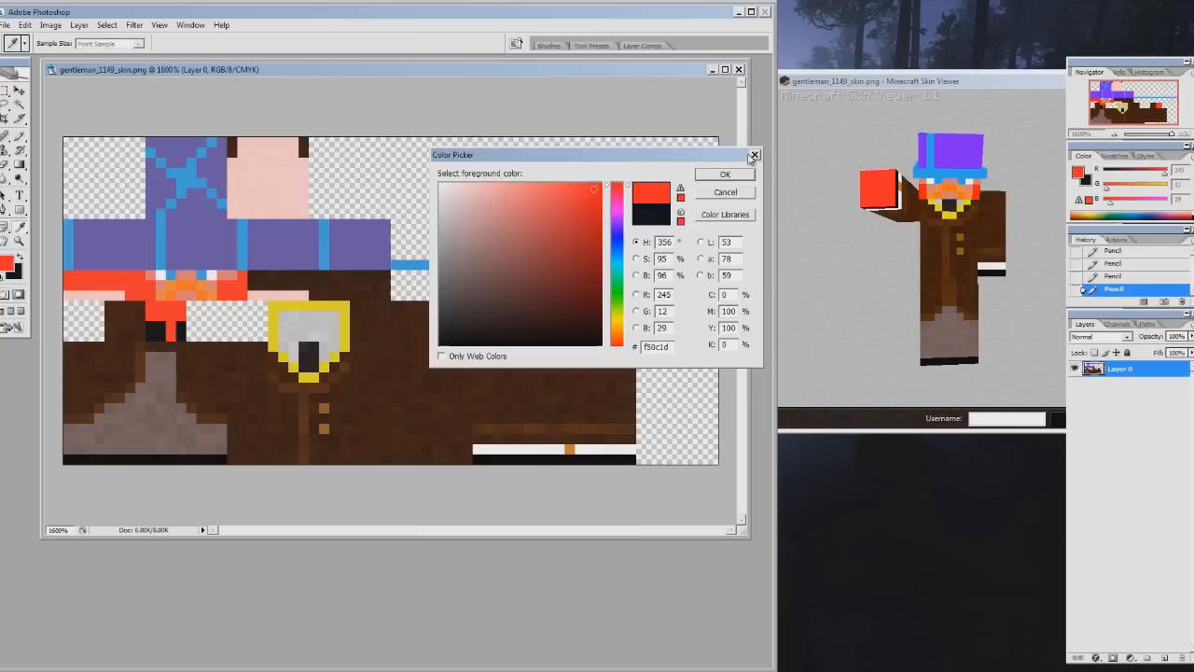
click(724, 174)
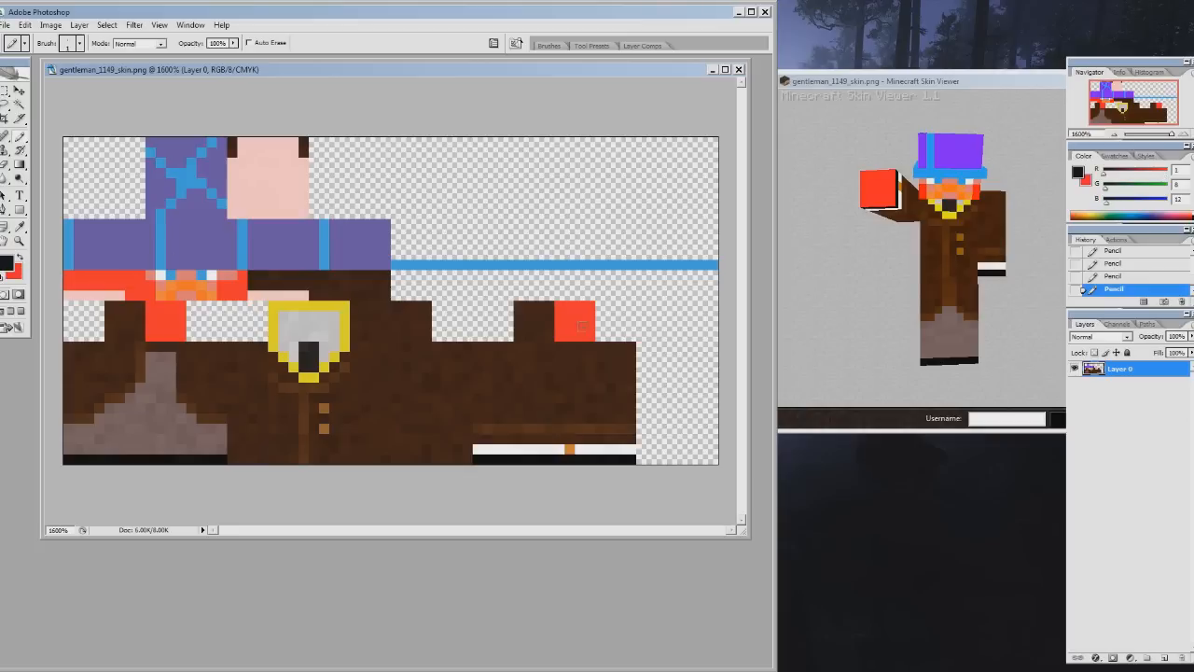
click(568, 332)
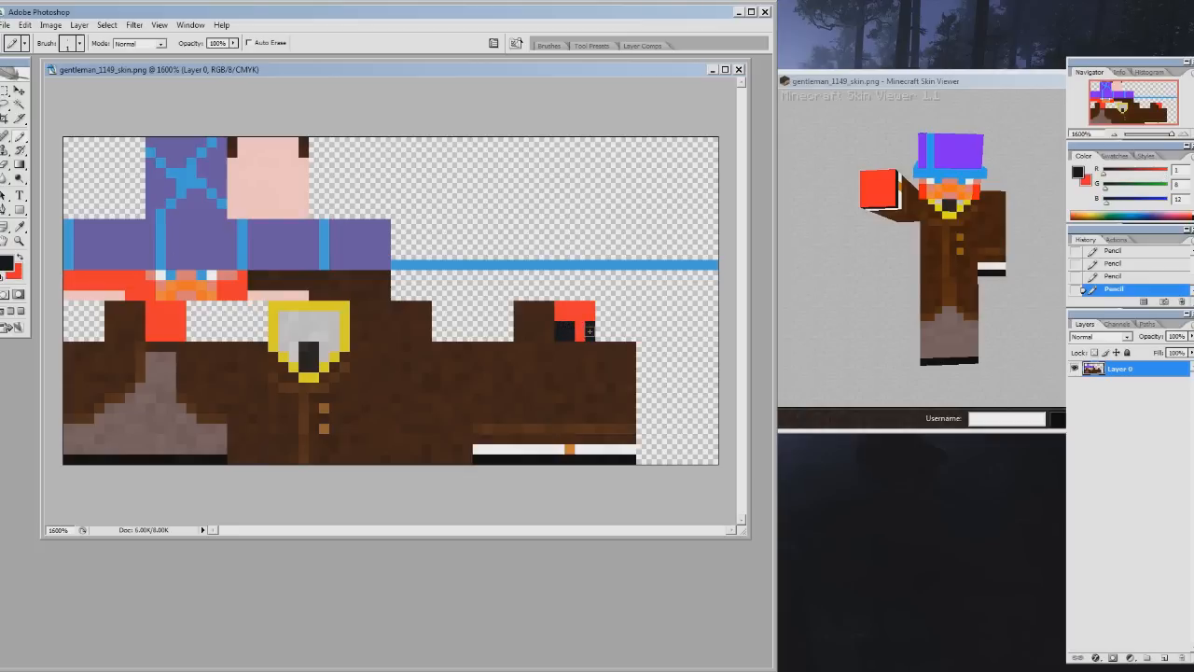
click(578, 326)
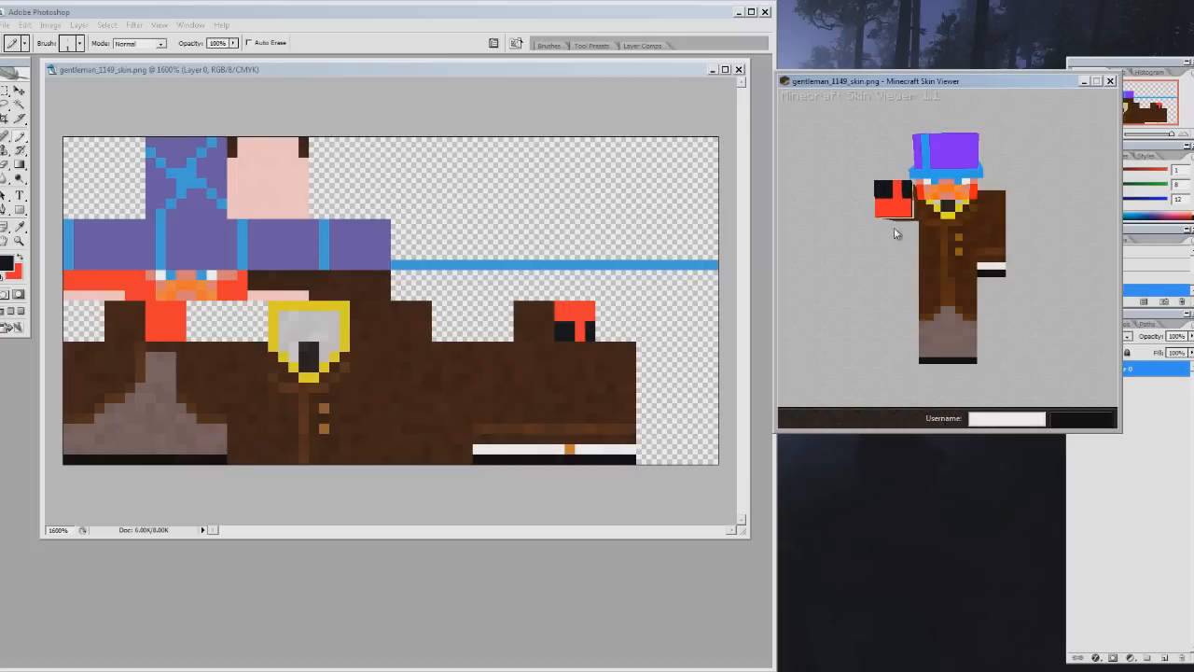
drag(895, 233, 998, 235)
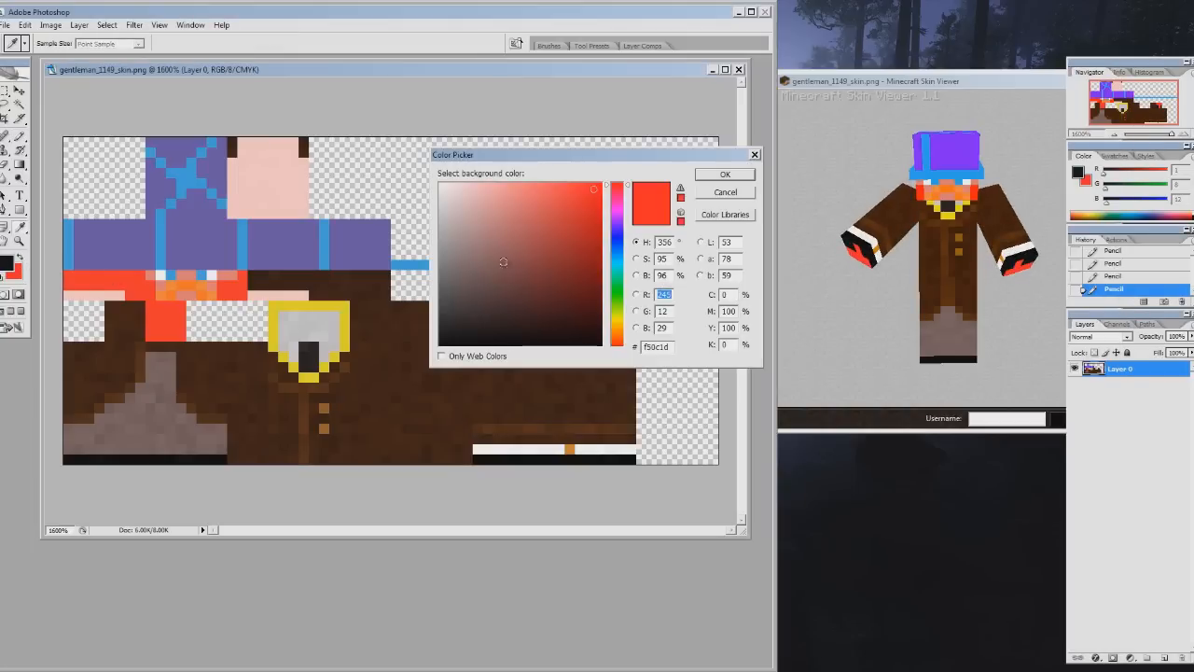
Set the background colour to a deep, darker red in the Color Picker.
click(605, 190)
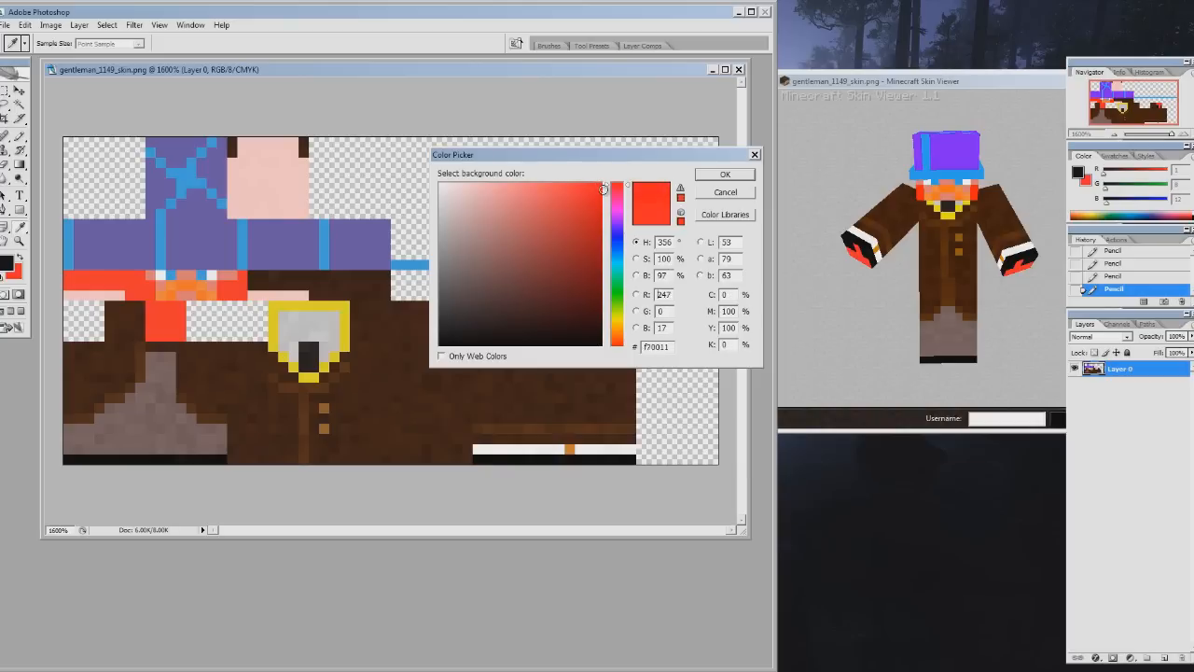
click(597, 230)
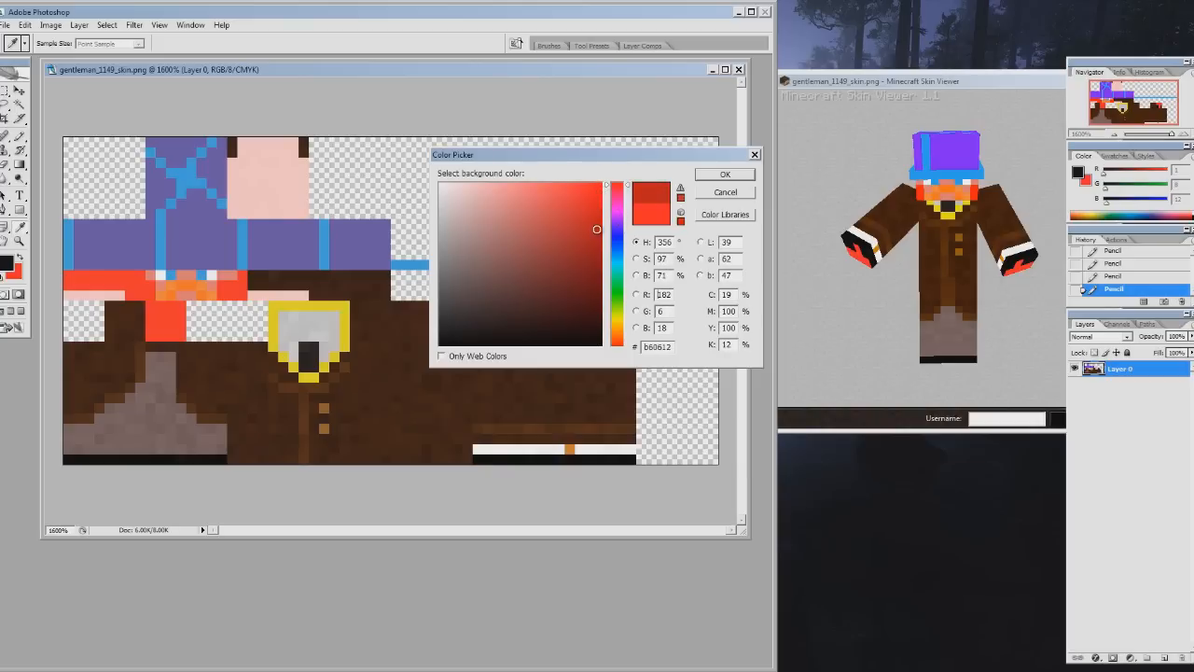
click(724, 174)
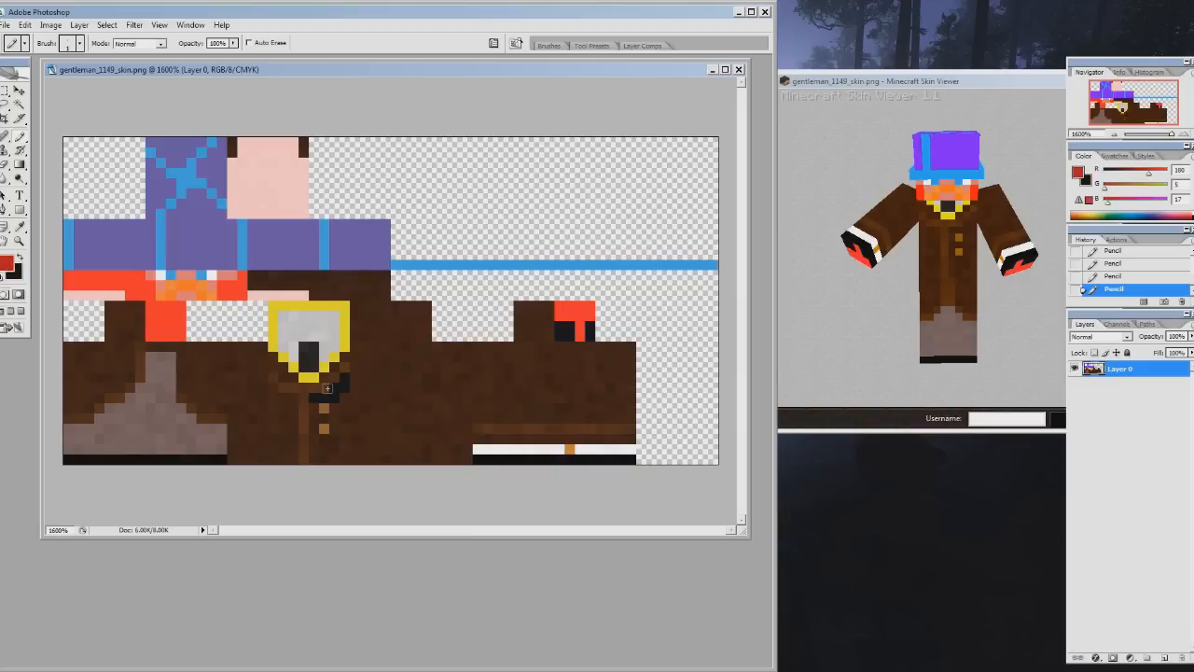
Paint the coat front and side red from below the collar downward.
click(332, 383)
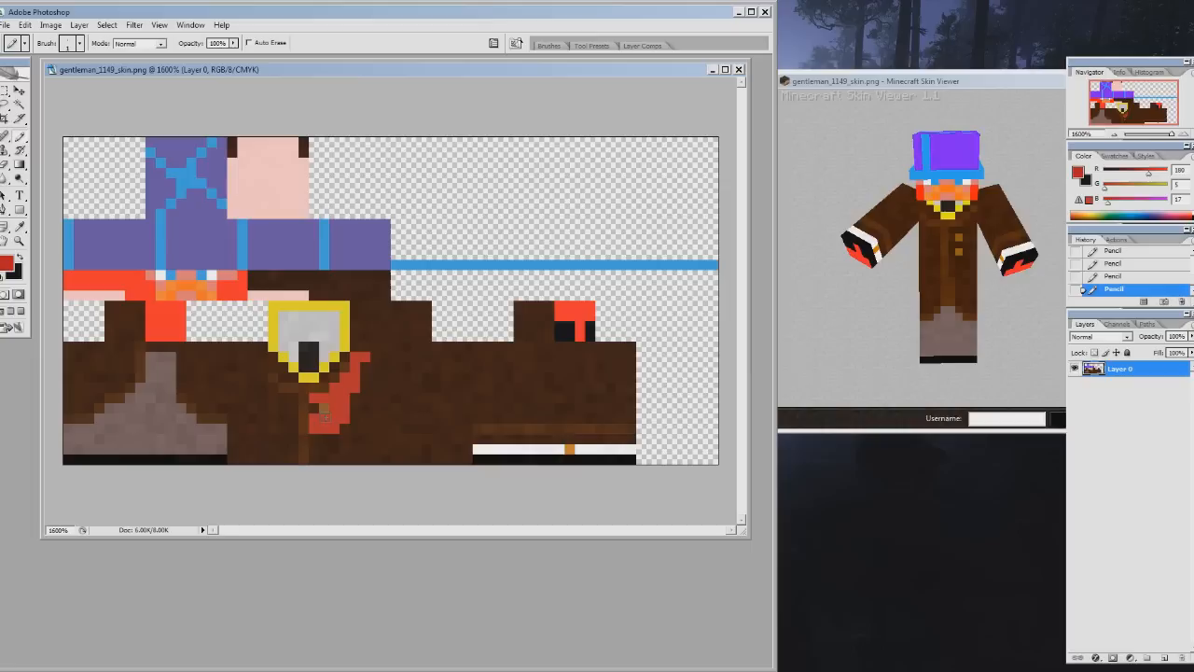
click(336, 392)
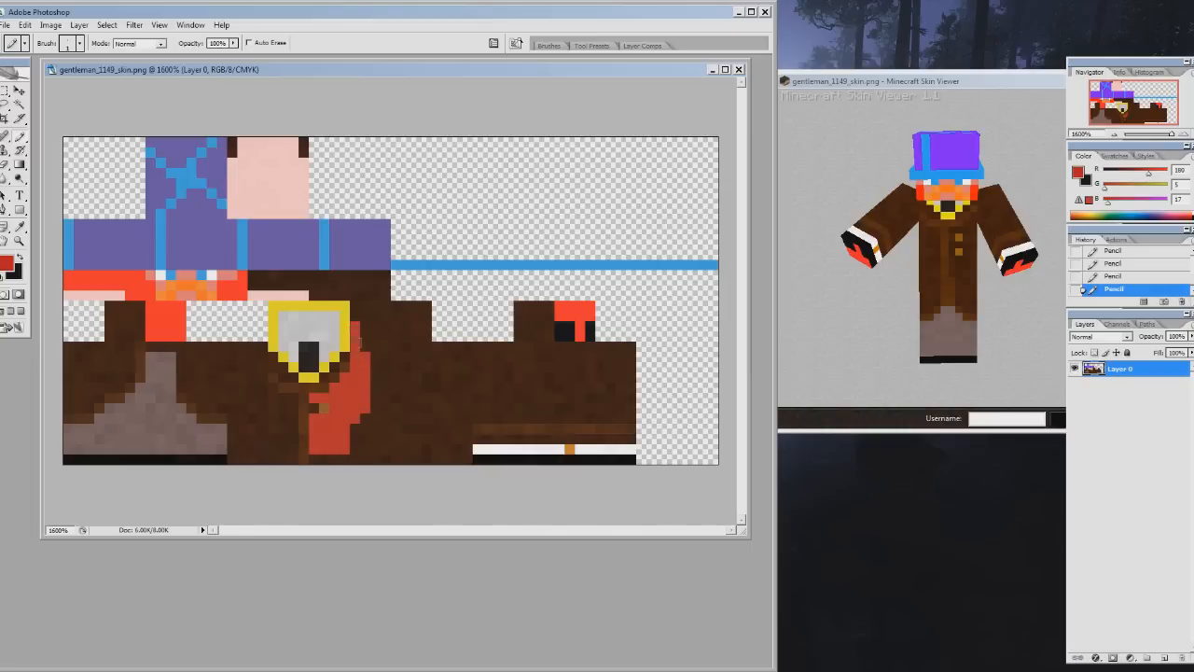
click(351, 448)
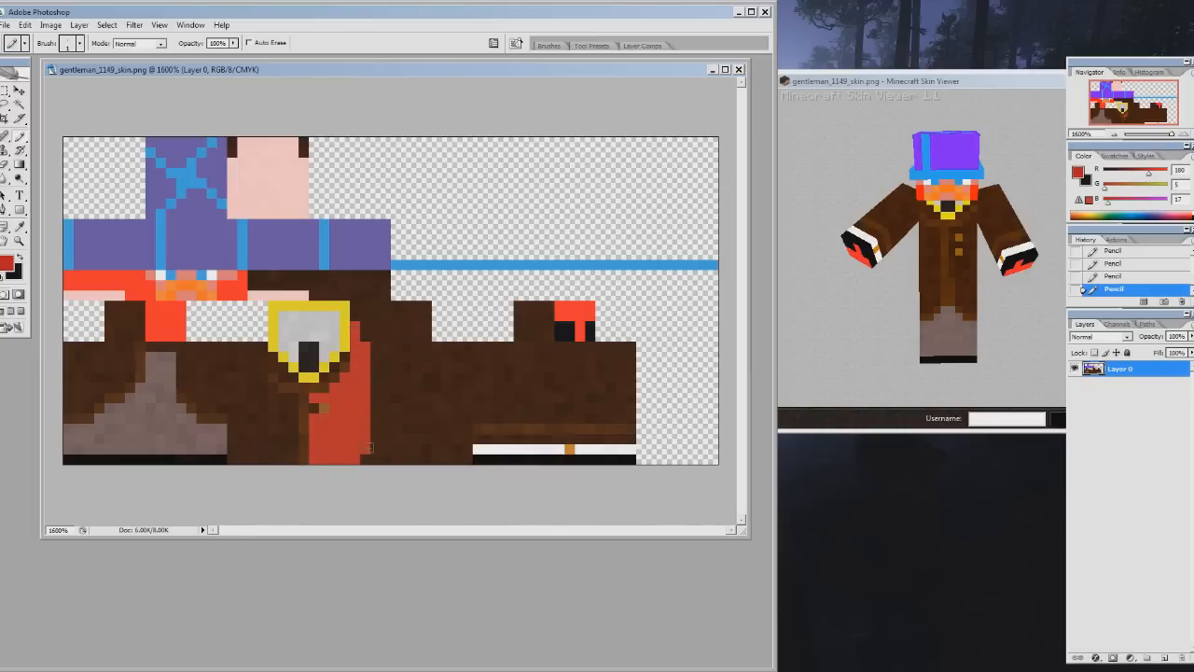
click(392, 401)
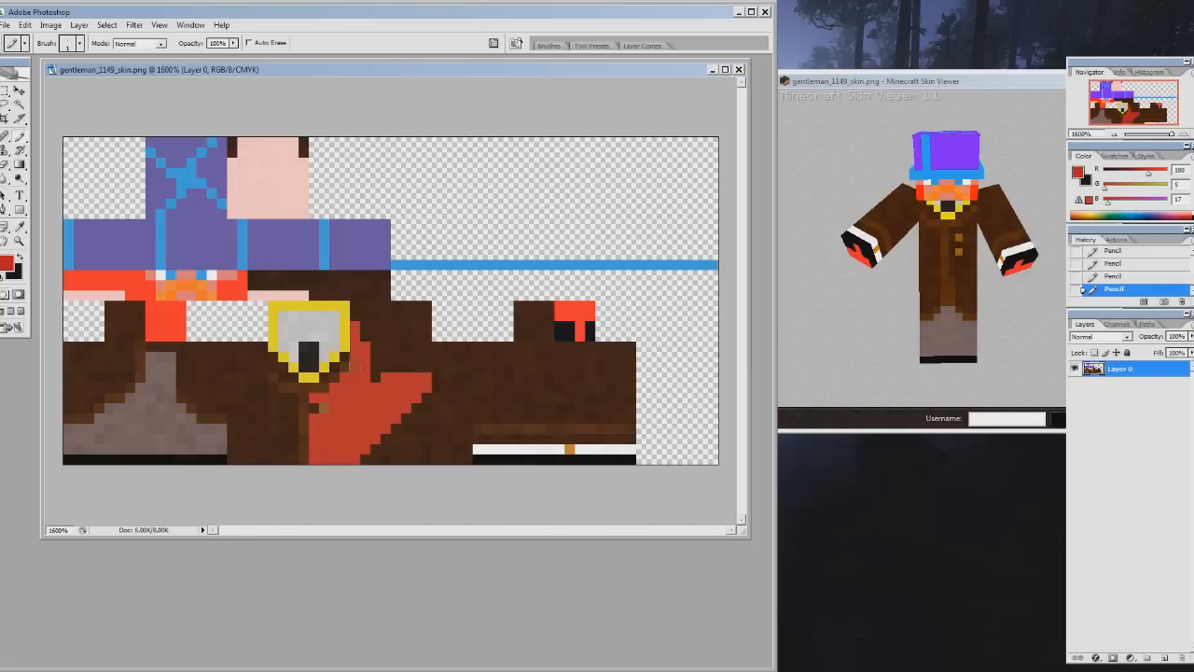
click(429, 392)
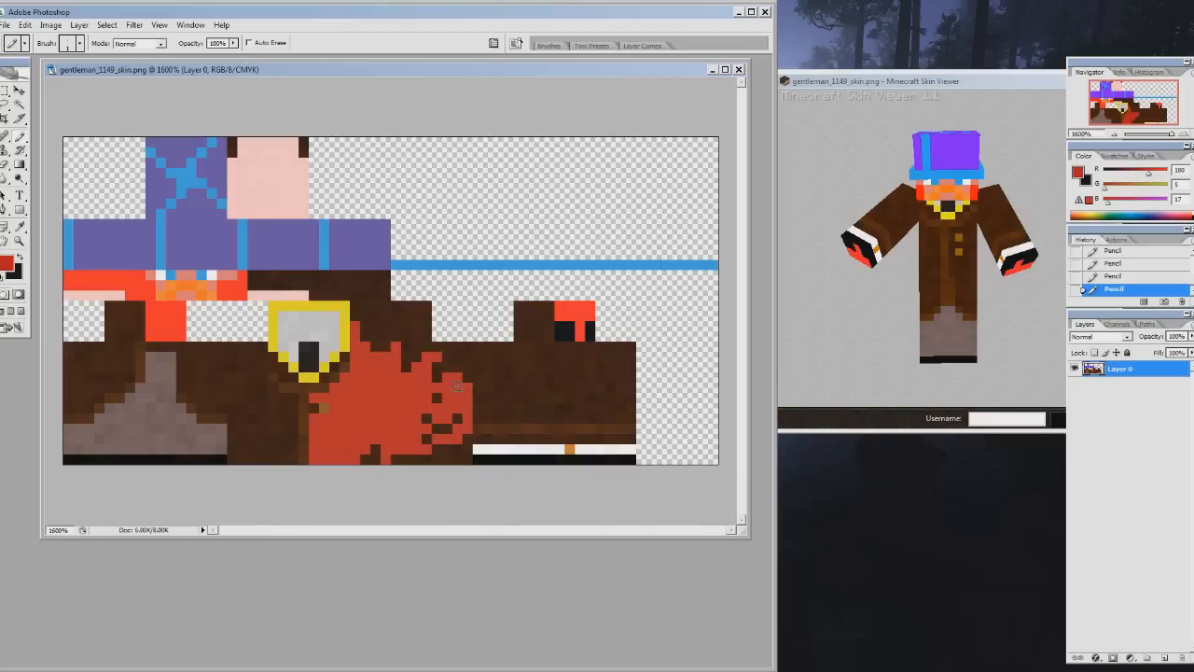
click(503, 395)
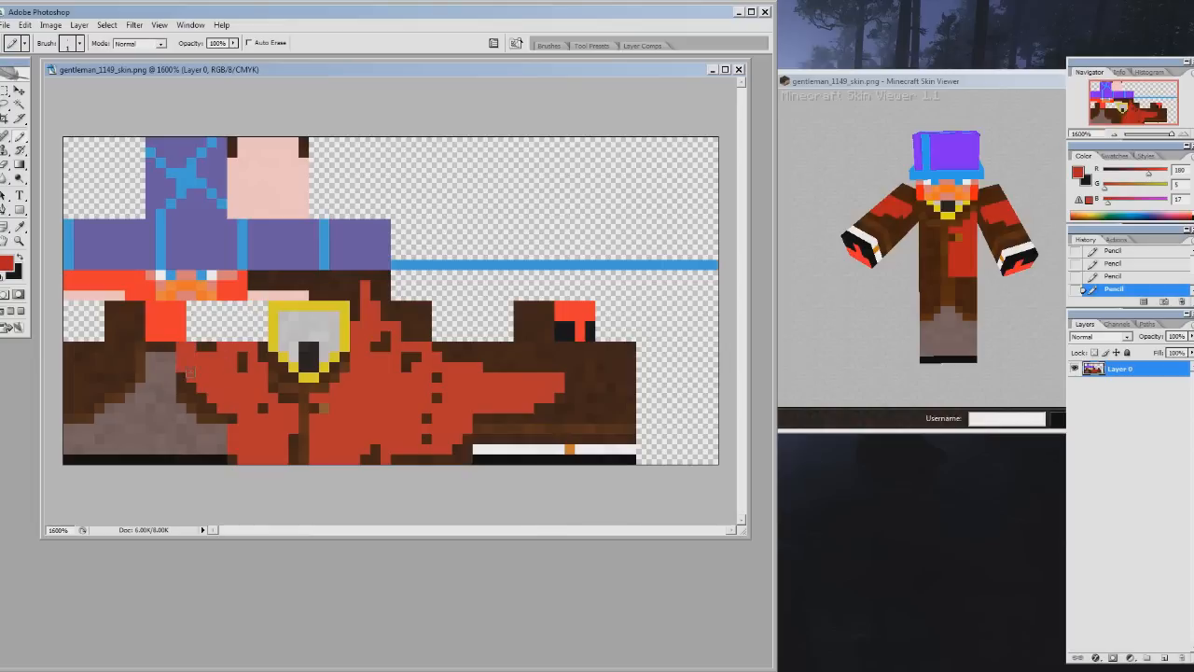
Recolour the remaining brown coat pixels red near the buttons and coat edges.
click(250, 359)
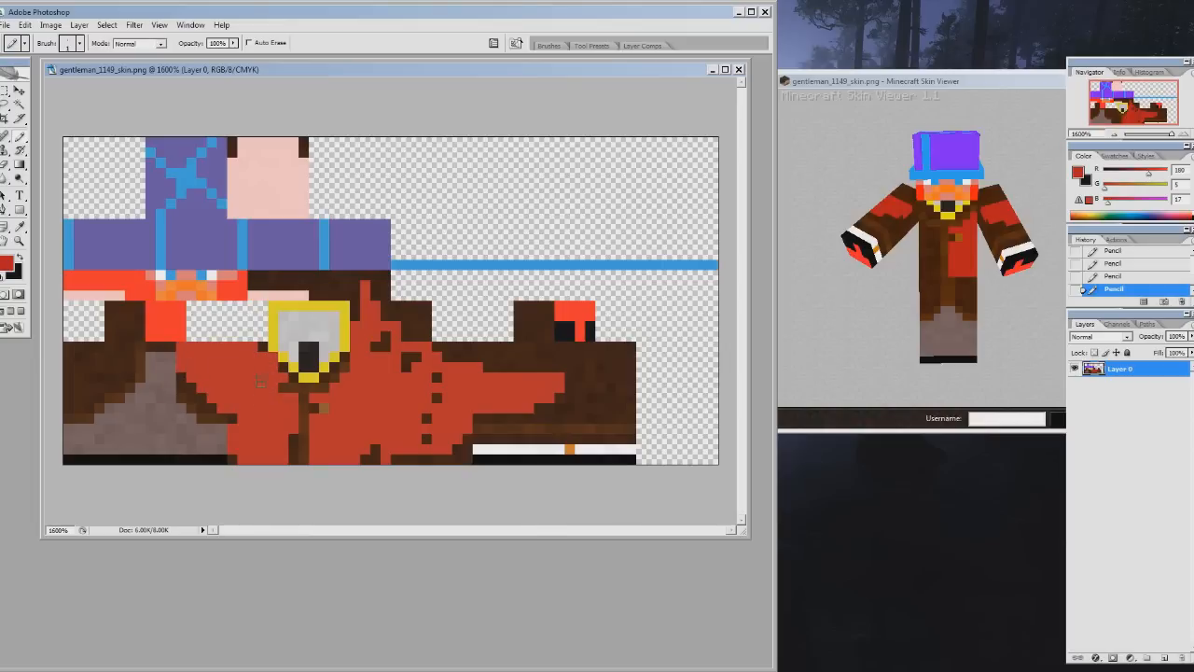
click(102, 373)
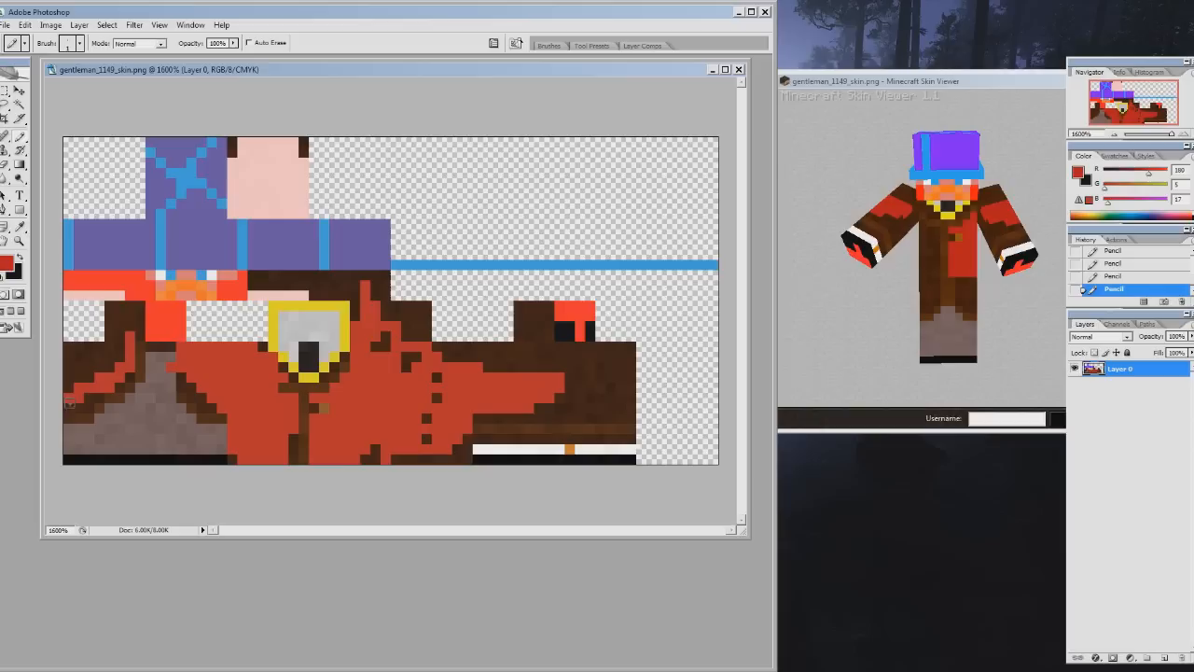
click(84, 373)
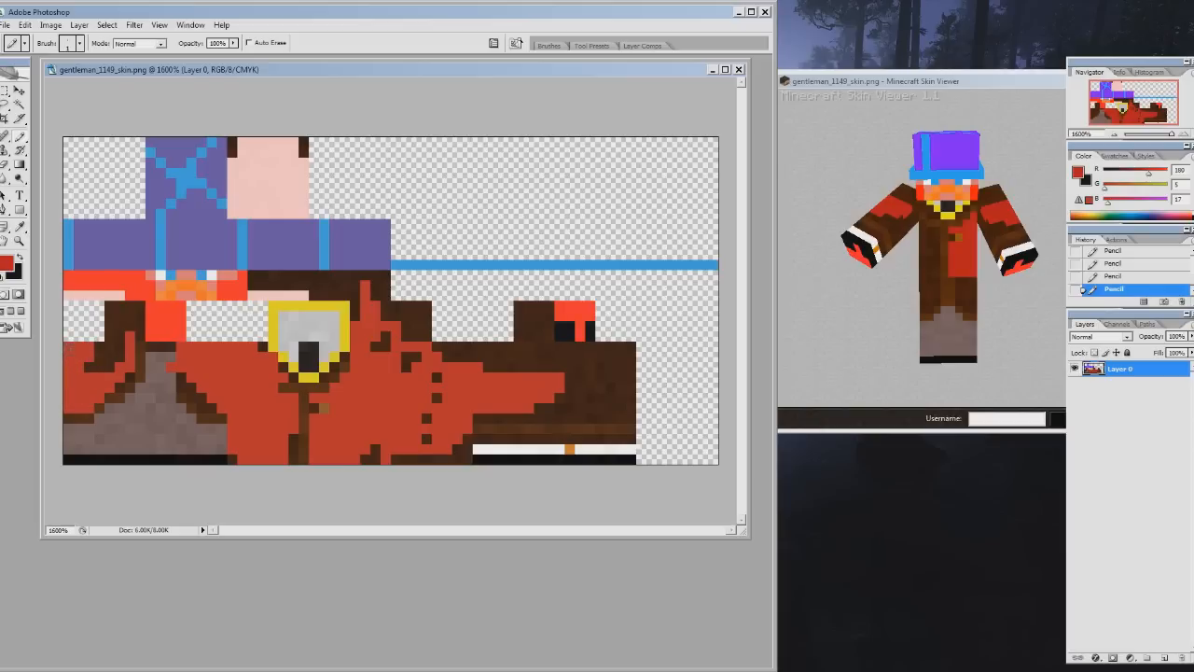
click(102, 336)
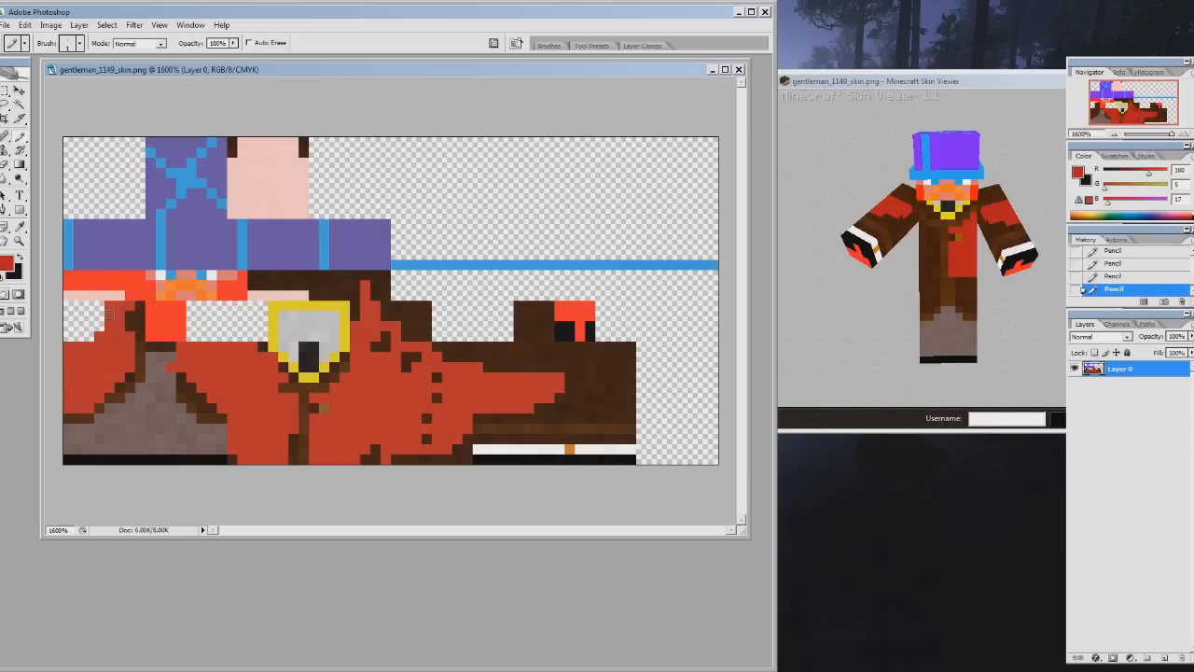
click(131, 317)
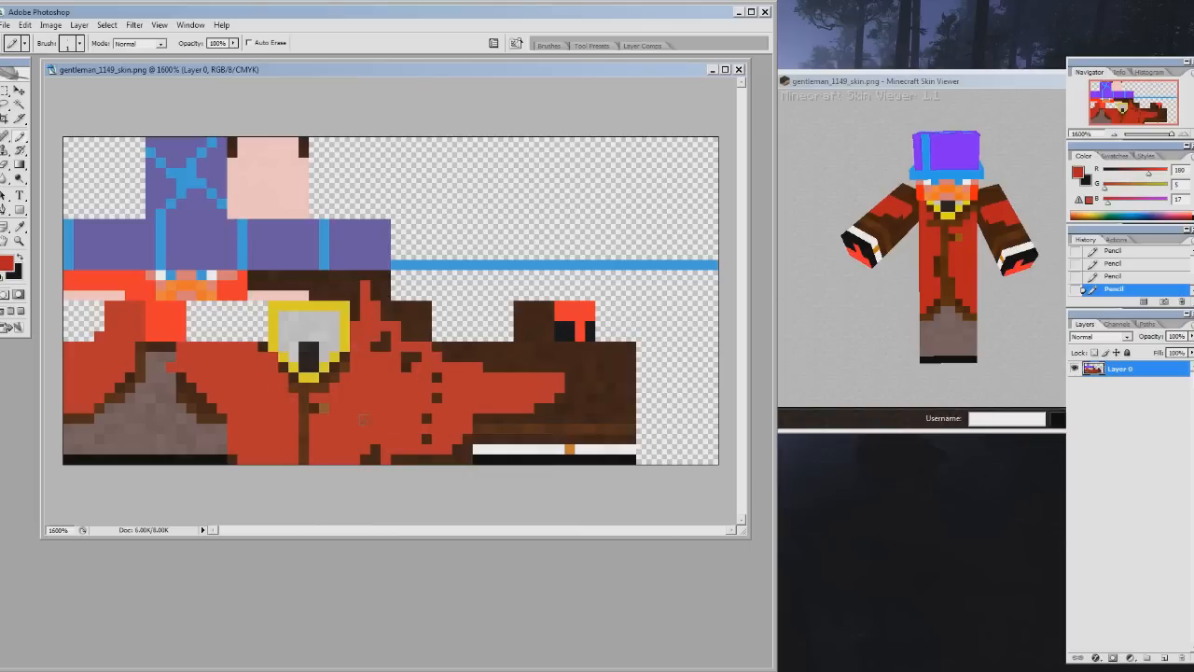
click(418, 392)
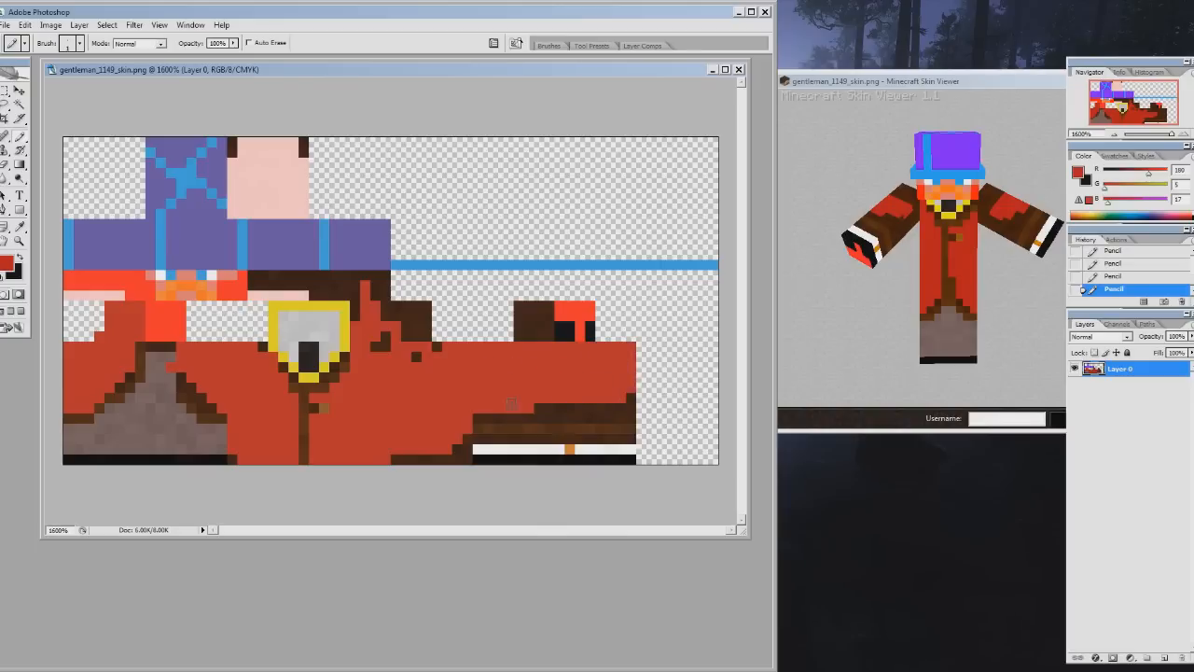
click(560, 395)
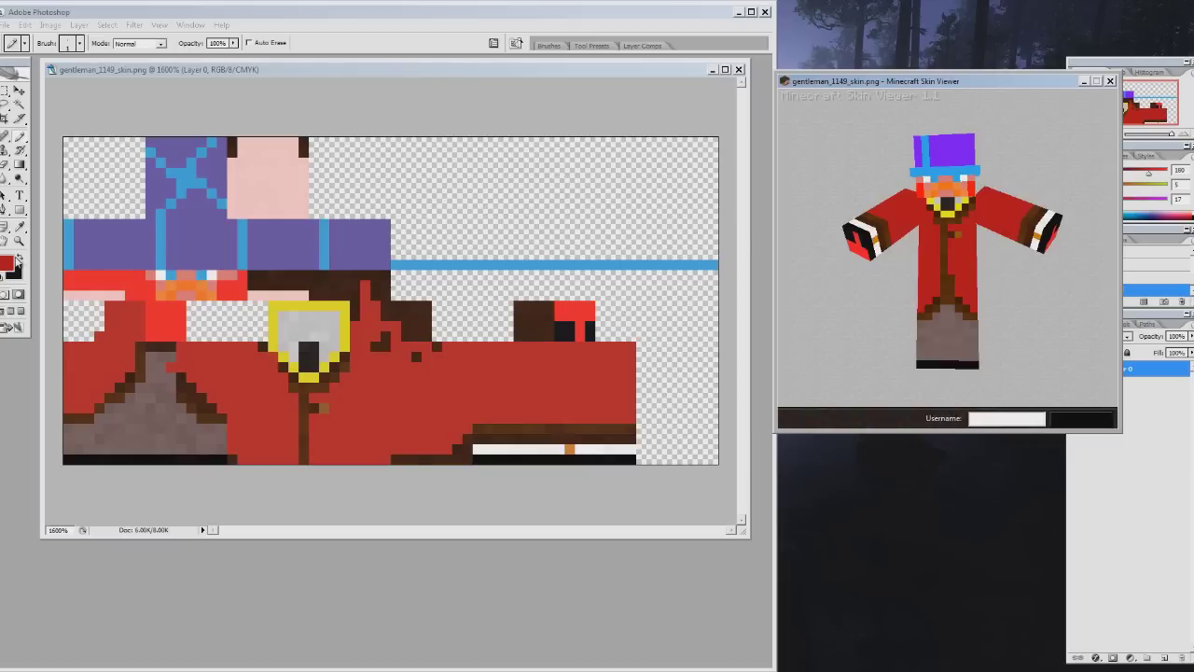
Set the foreground to magenta and pencil accent pixels onto the grey coat area.
click(13, 261)
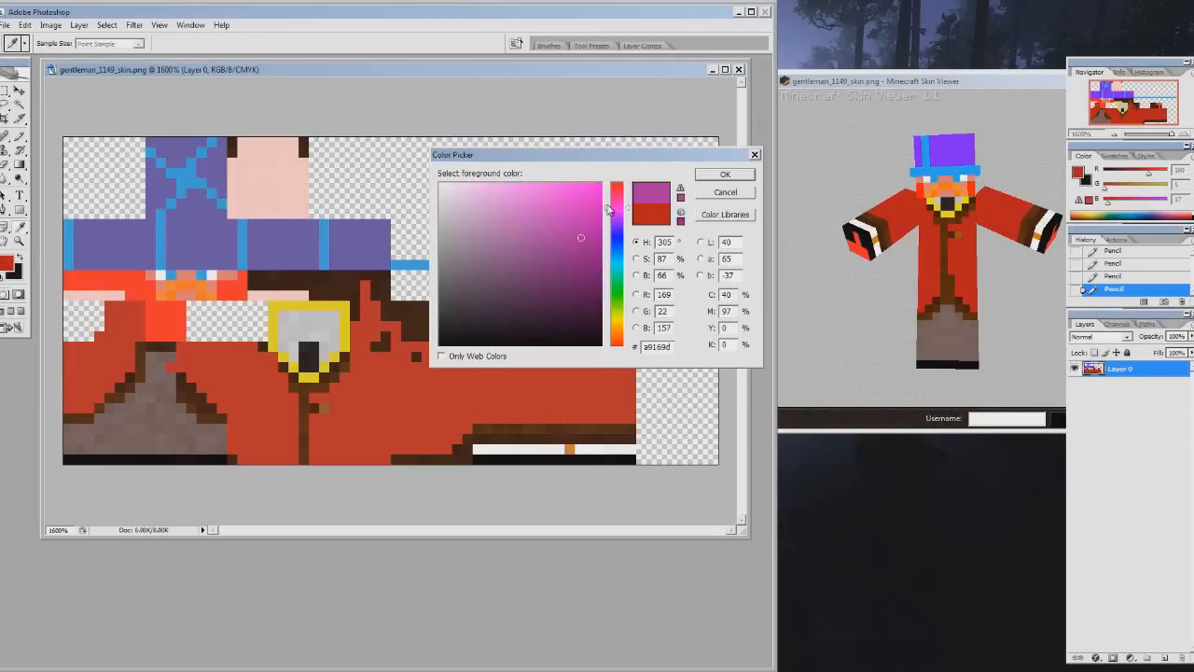
click(590, 223)
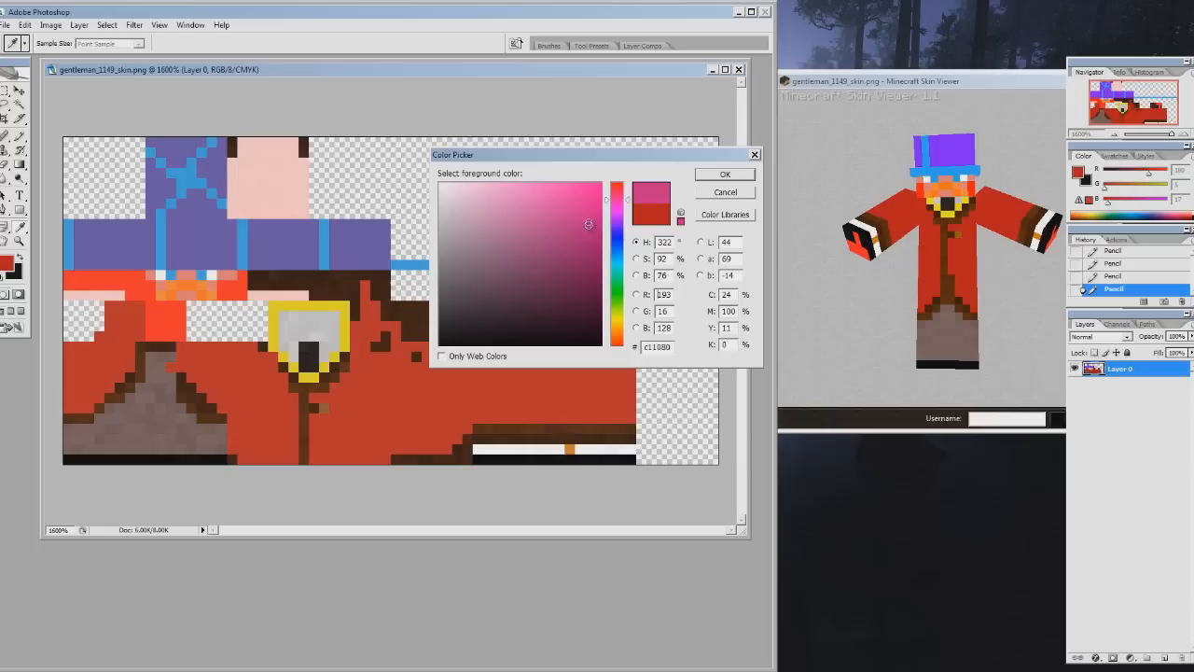
click(724, 174)
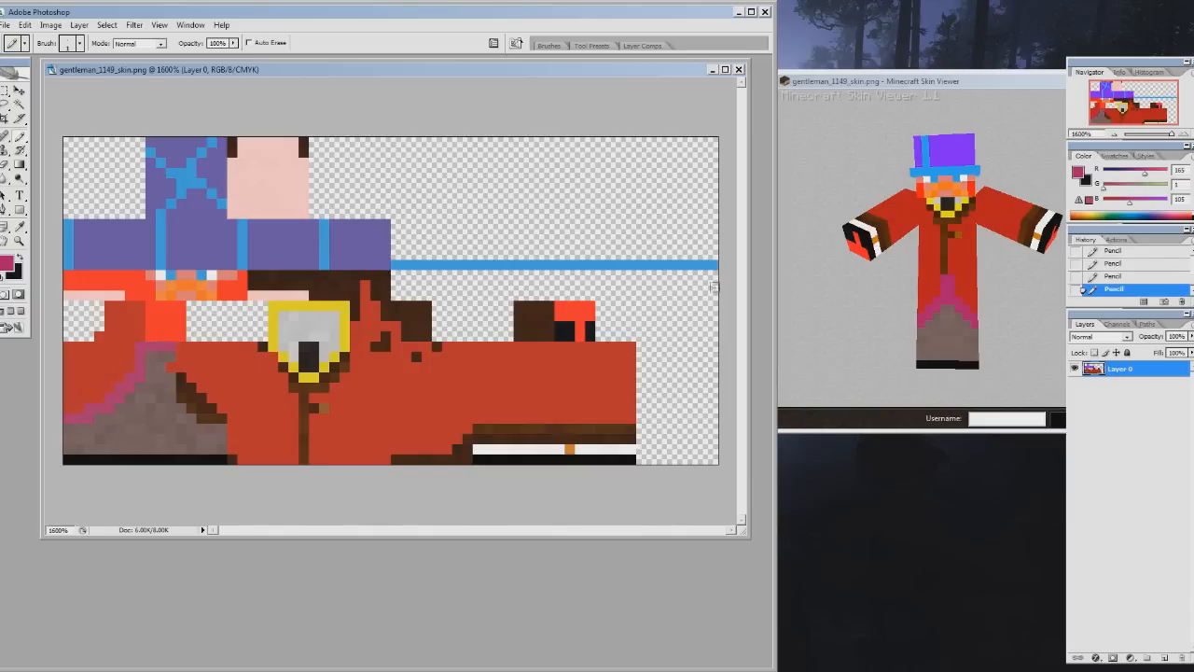
click(303, 419)
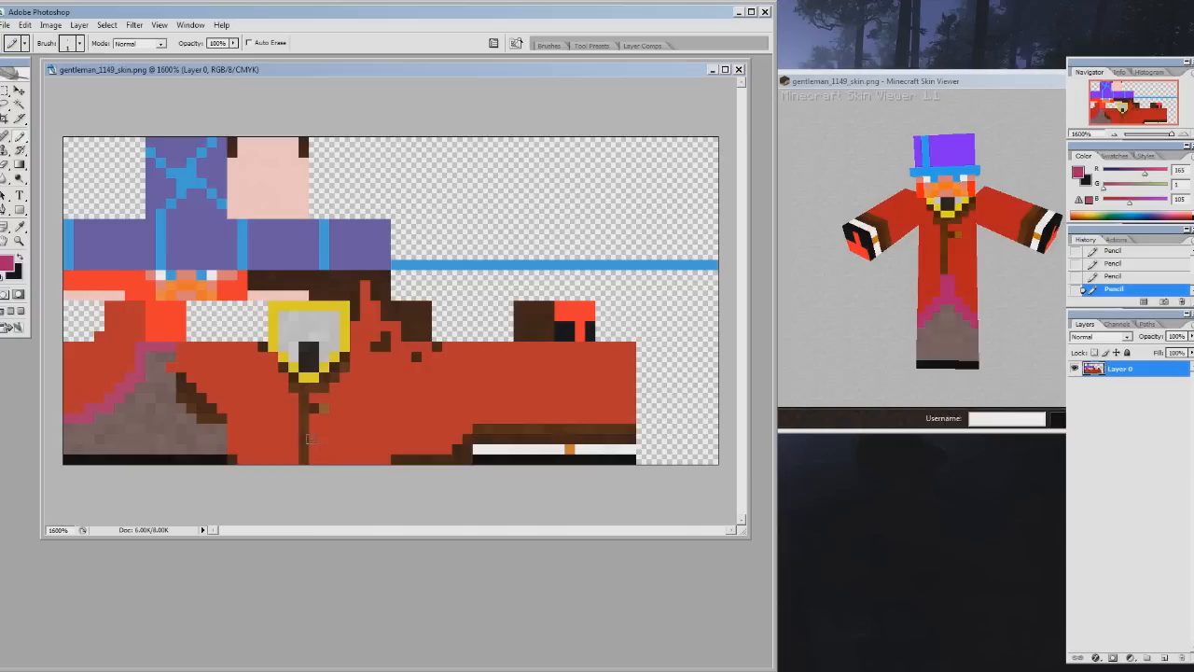
click(306, 419)
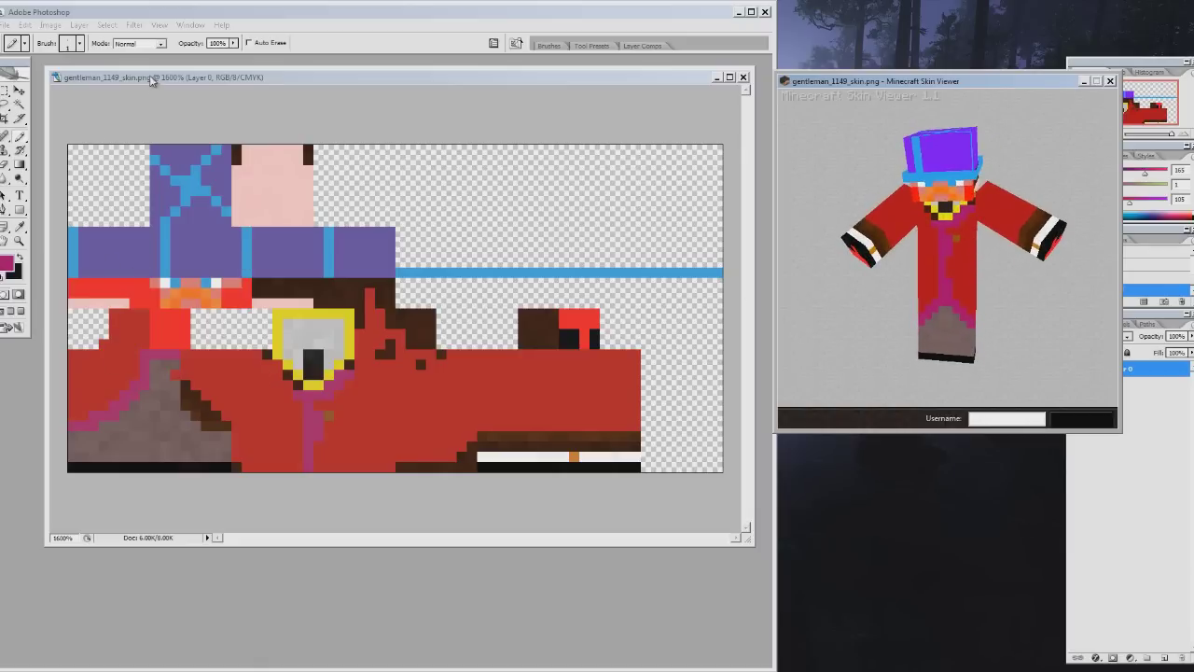
Pick a brighter pink and add highlight pixels to the coat plus a pink strip under the white band.
click(190, 399)
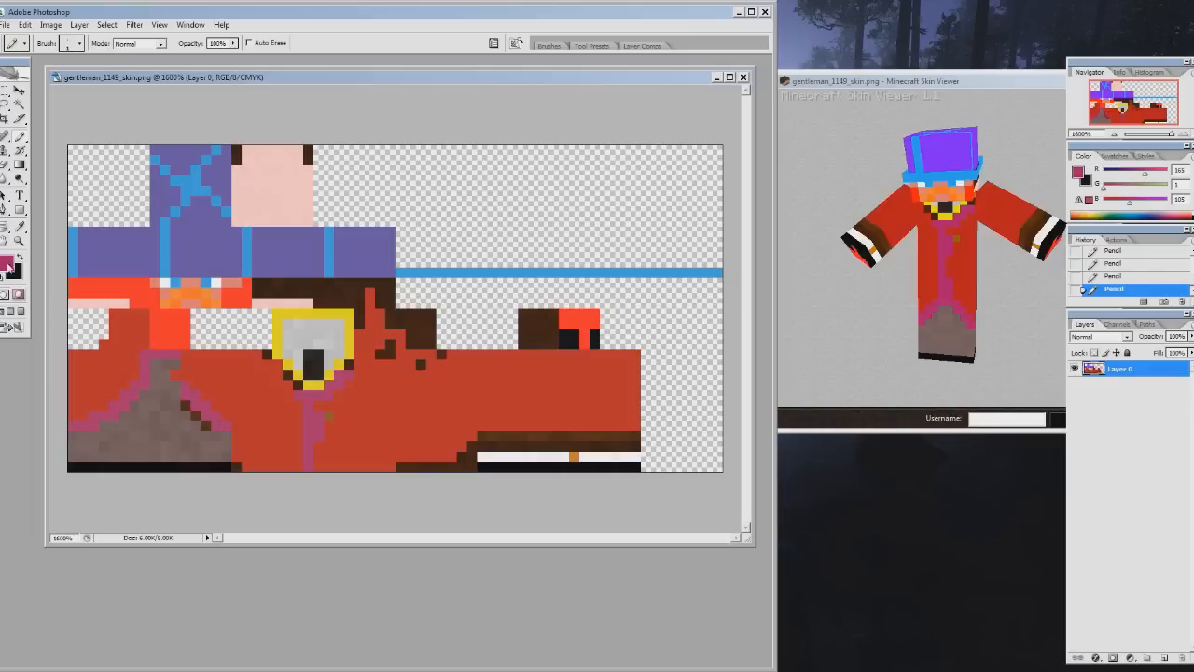
click(13, 265)
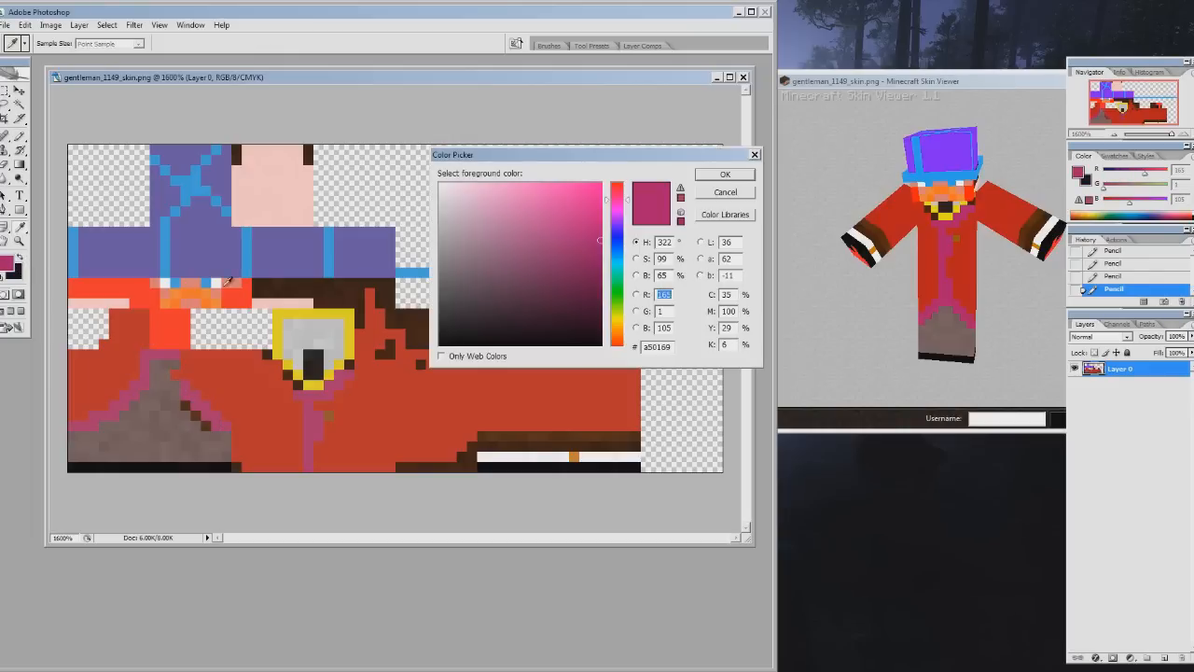
click(724, 174)
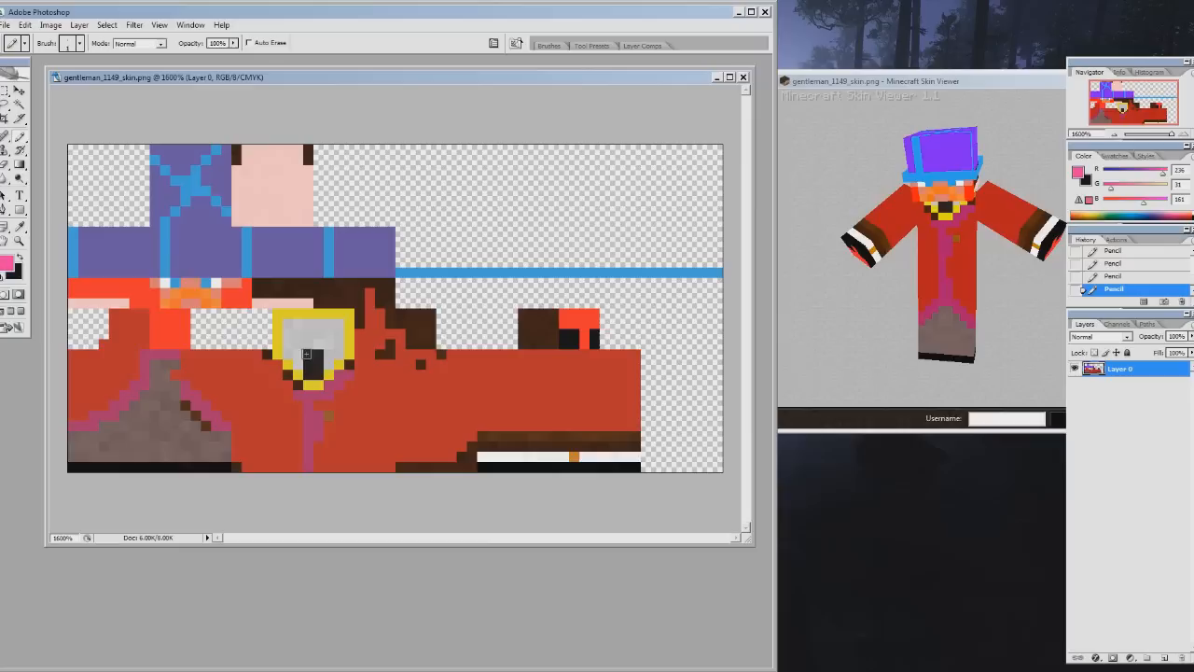
click(196, 414)
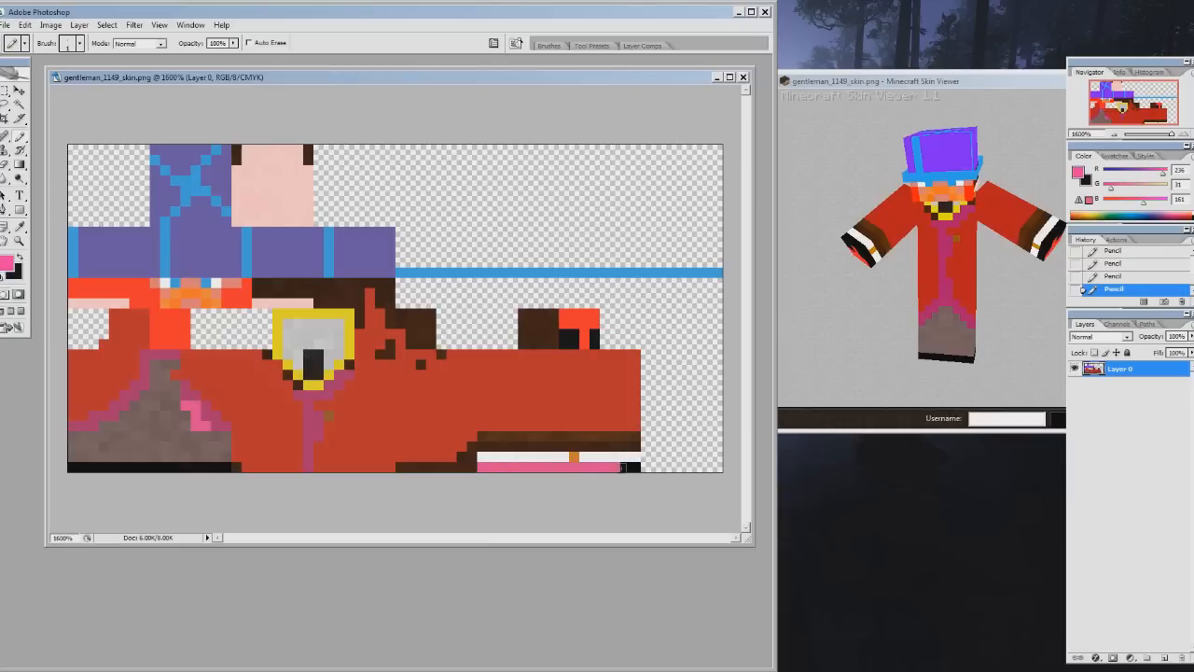
click(550, 462)
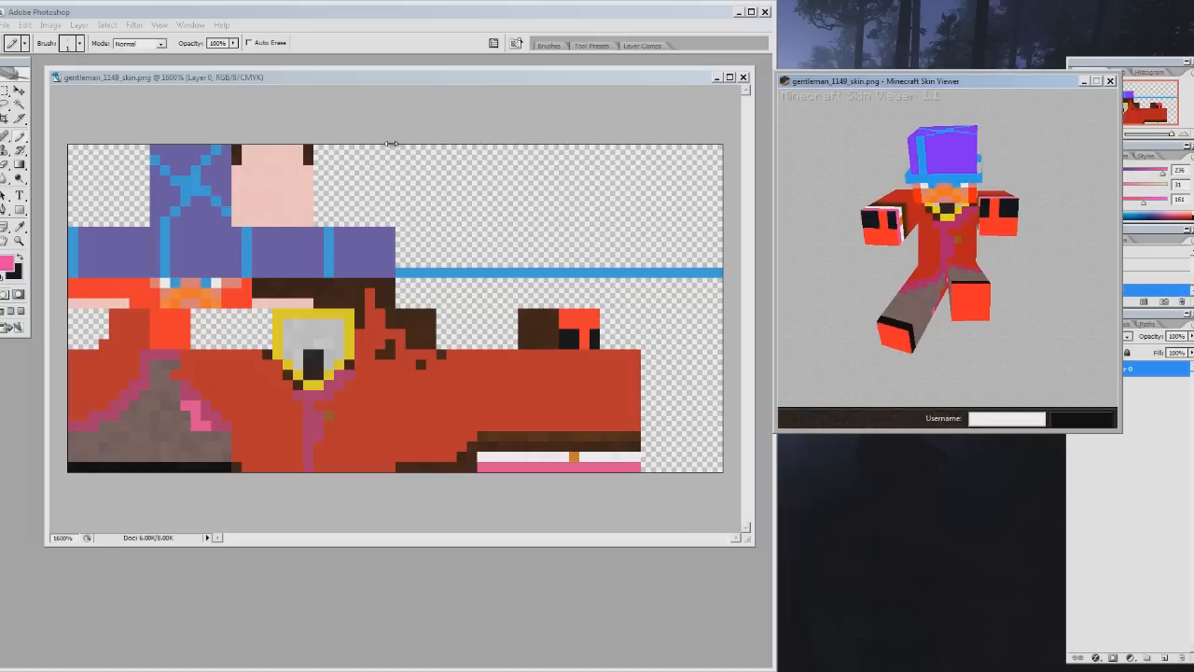
mouse_move(391, 145)
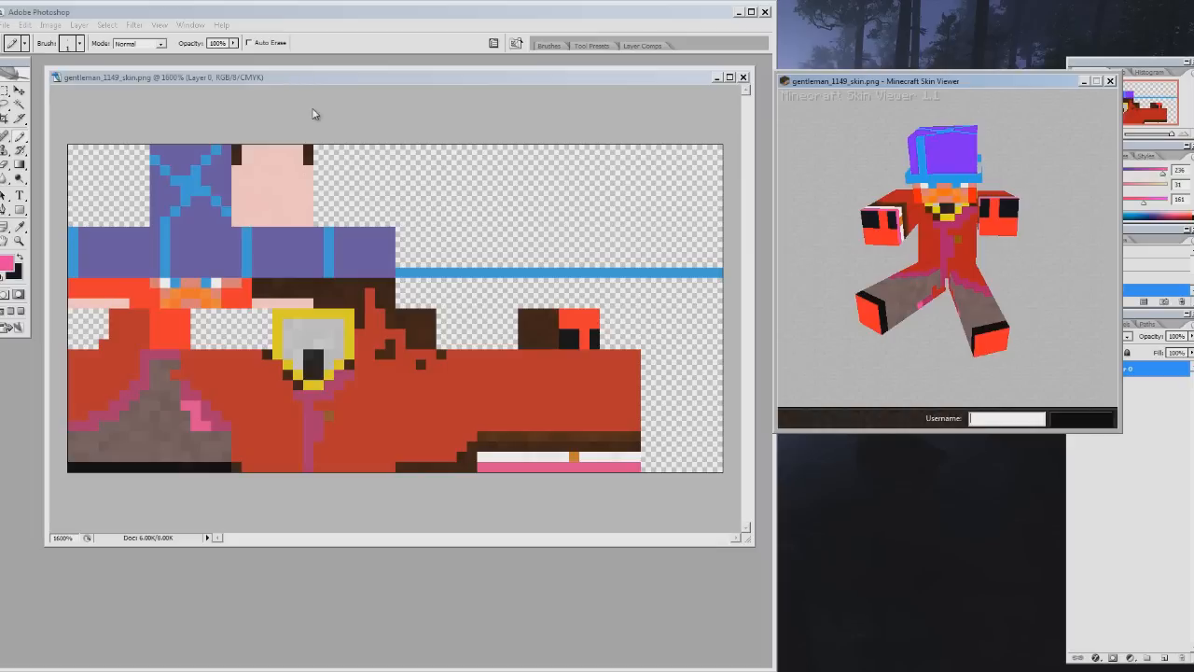
mouse_move(299, 110)
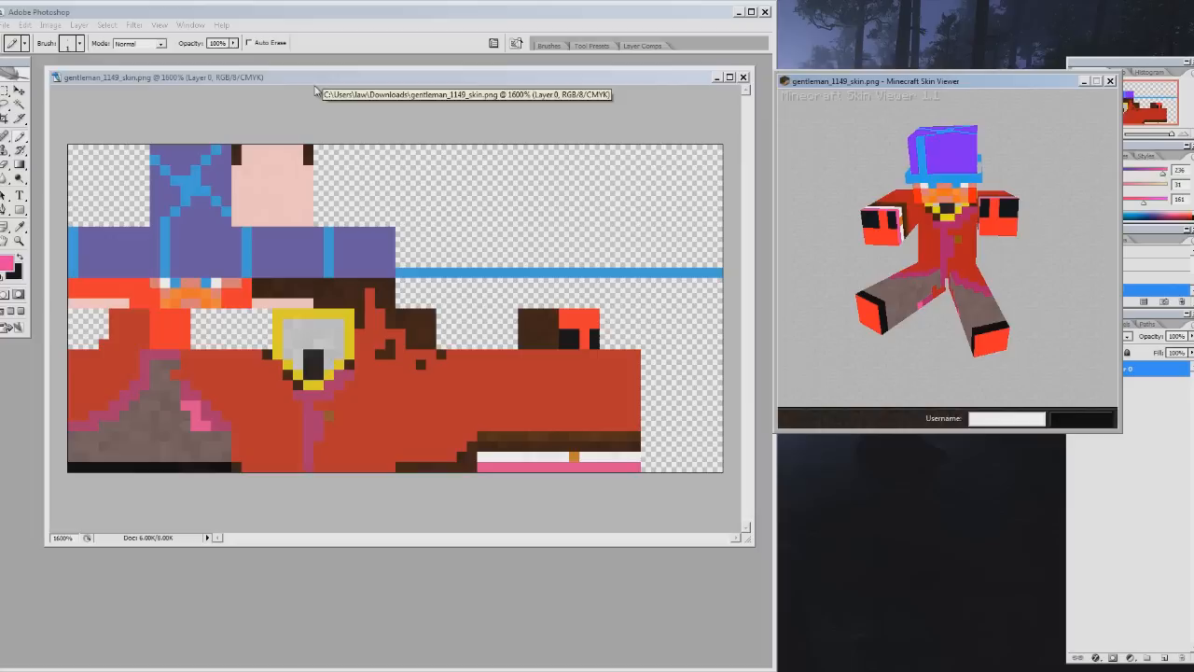
mouse_move(431, 90)
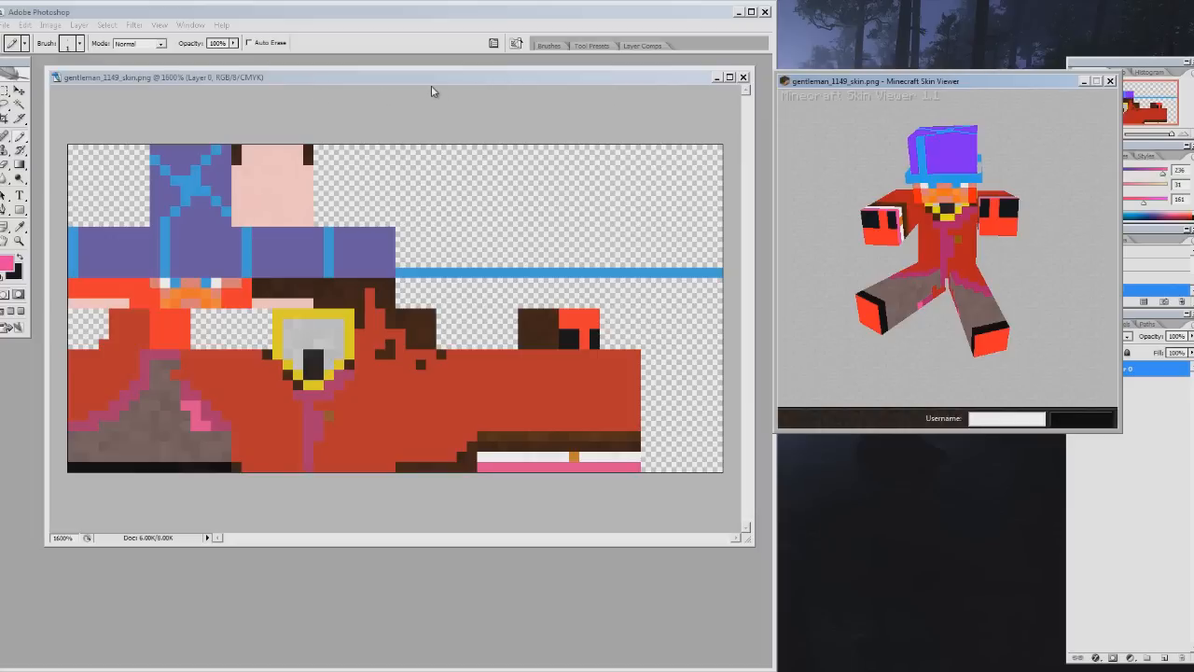
mouse_move(433, 83)
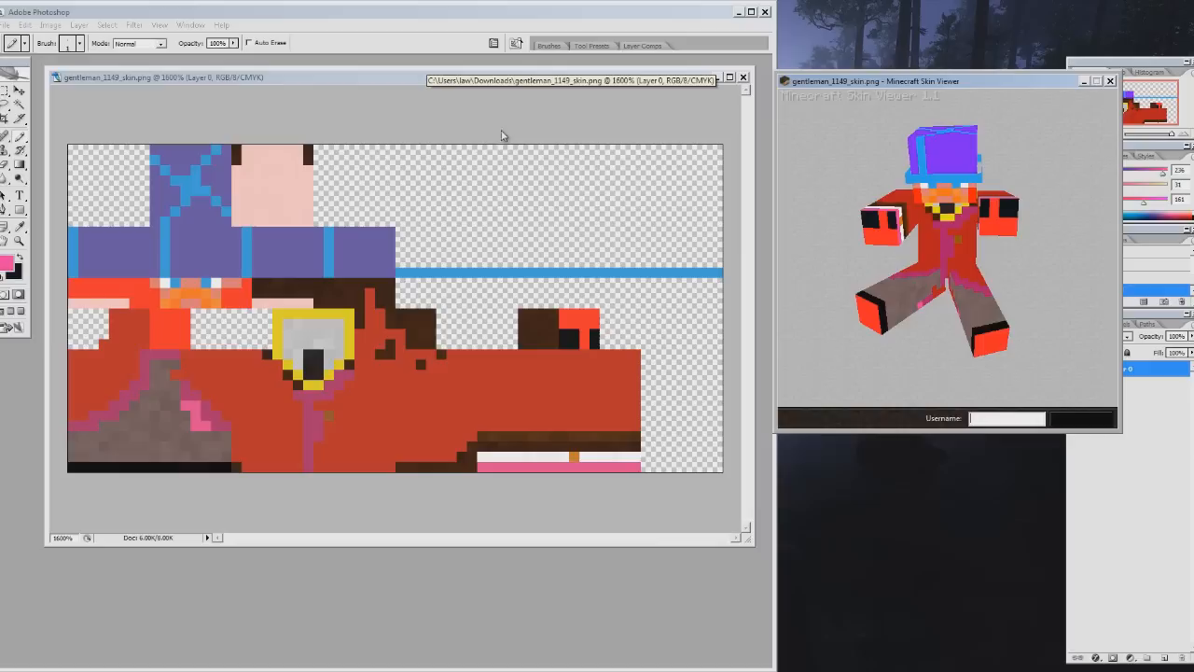
mouse_move(414, 228)
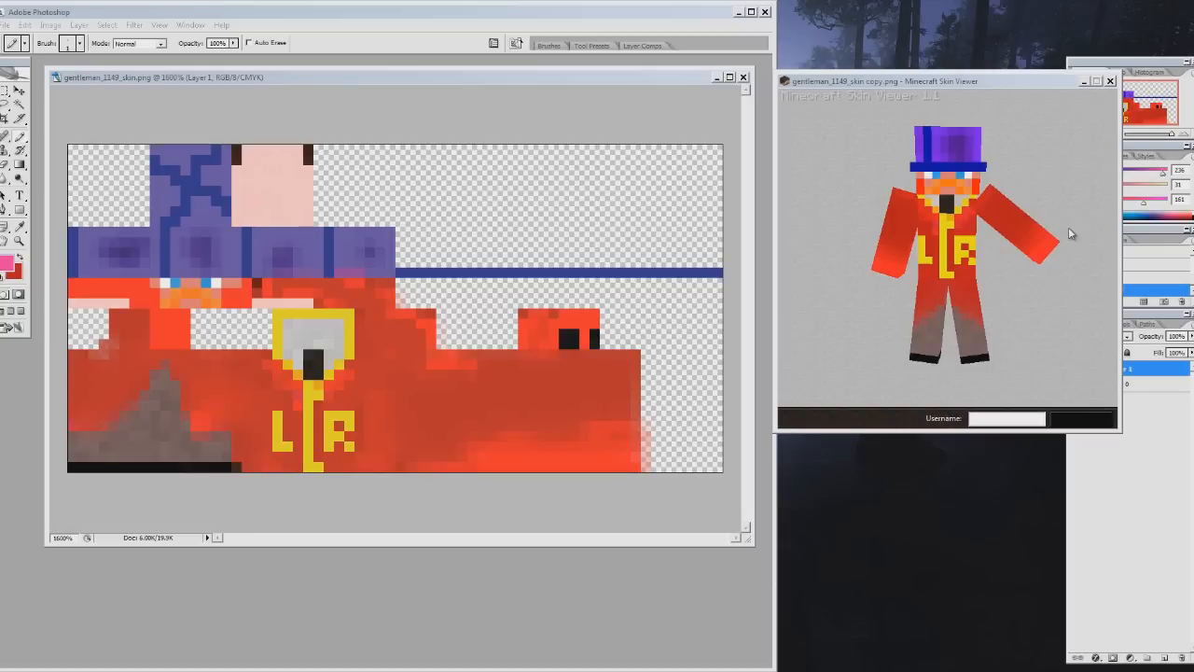
mouse_move(942, 201)
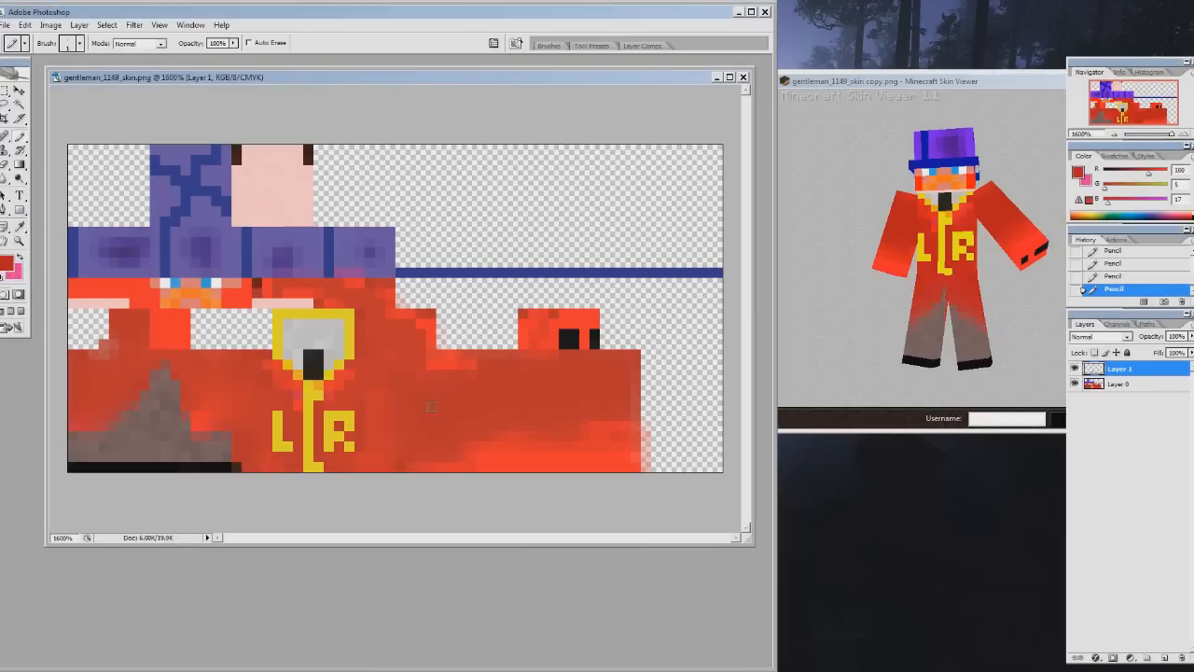
Bring up the foreground colour chooser to select a darker red for the coat.
click(15, 257)
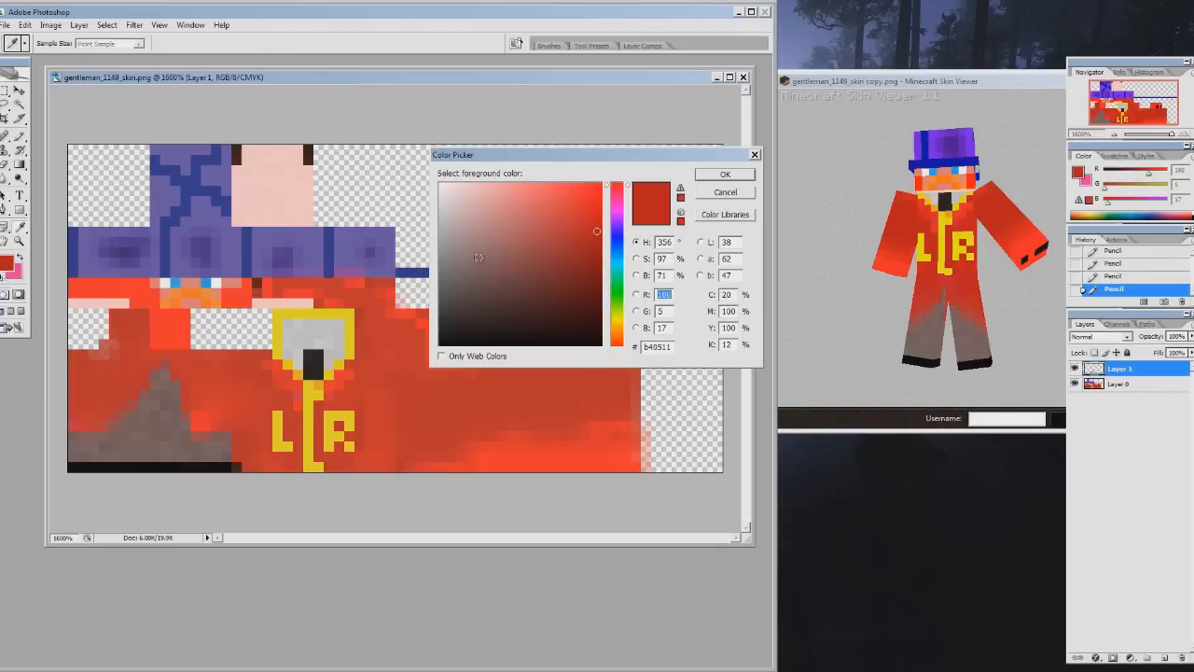
Choose a lighter red for blur shading on the coat and save the edited skin file.
click(579, 194)
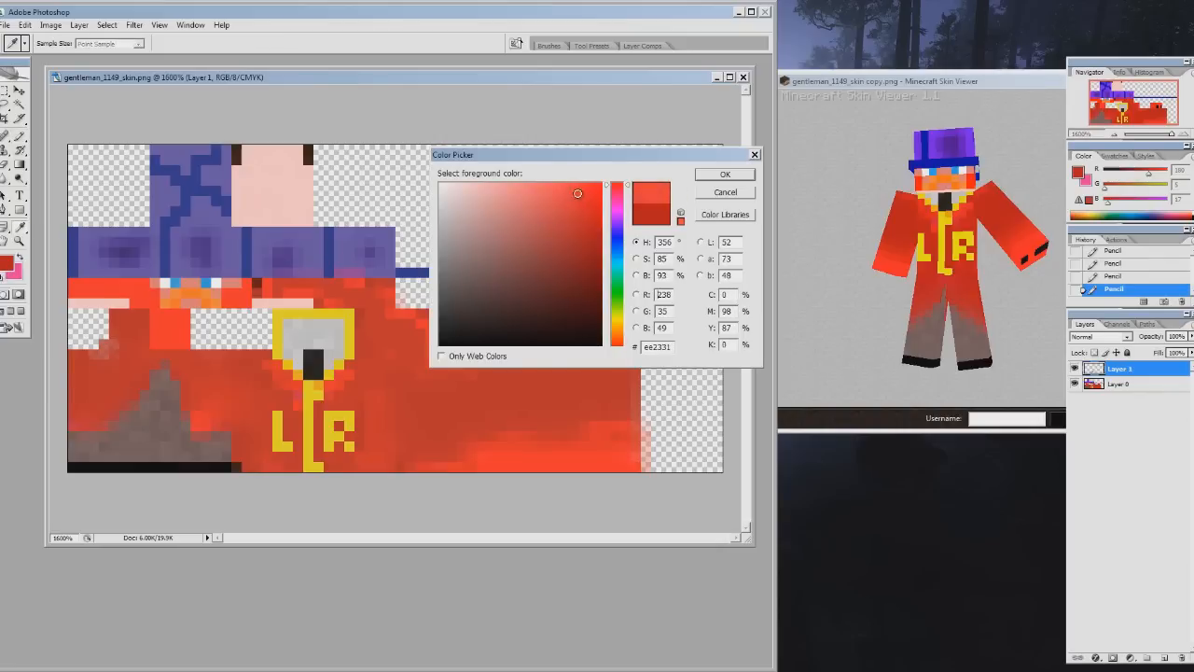
click(564, 186)
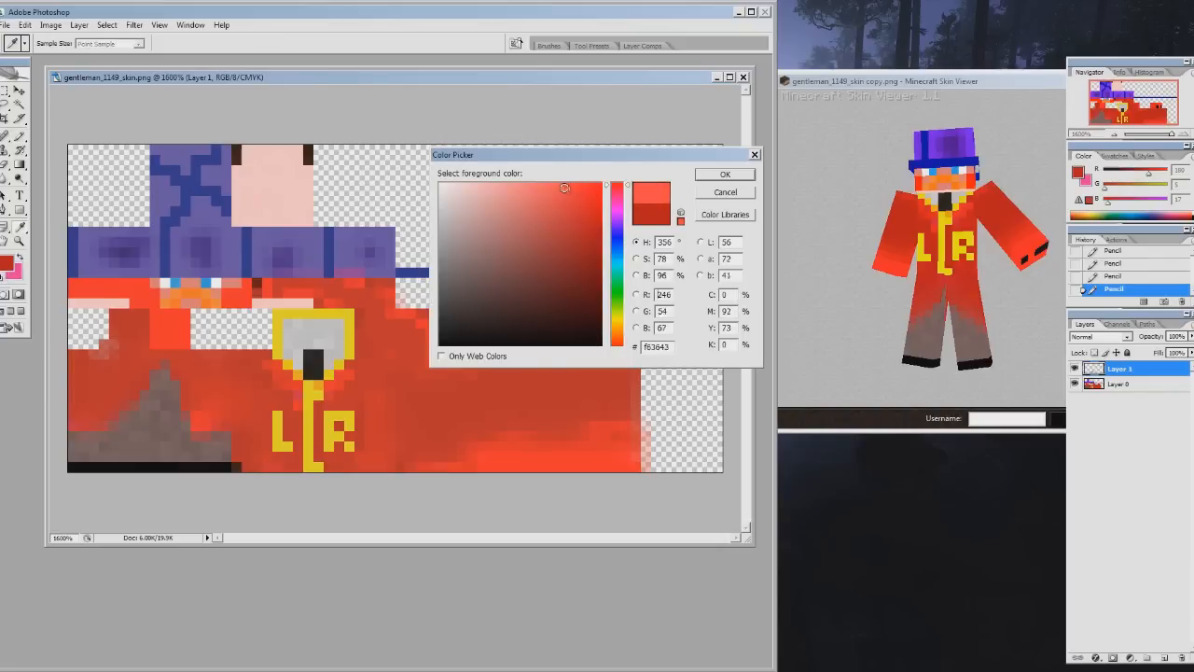
click(724, 173)
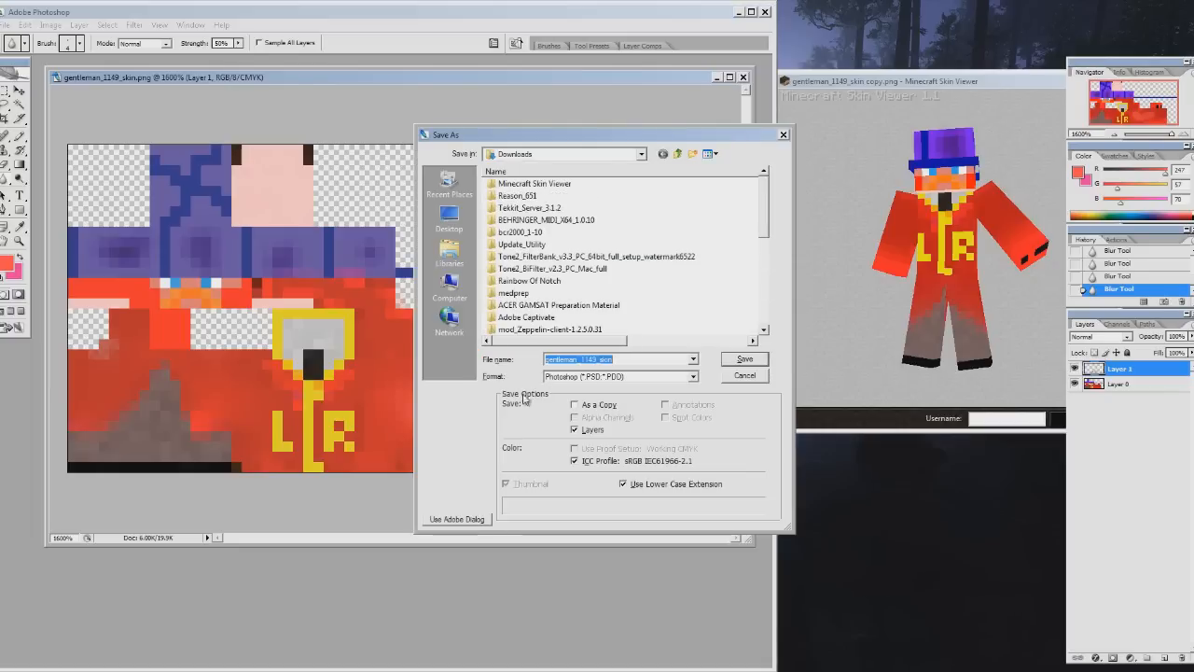
click(742, 375)
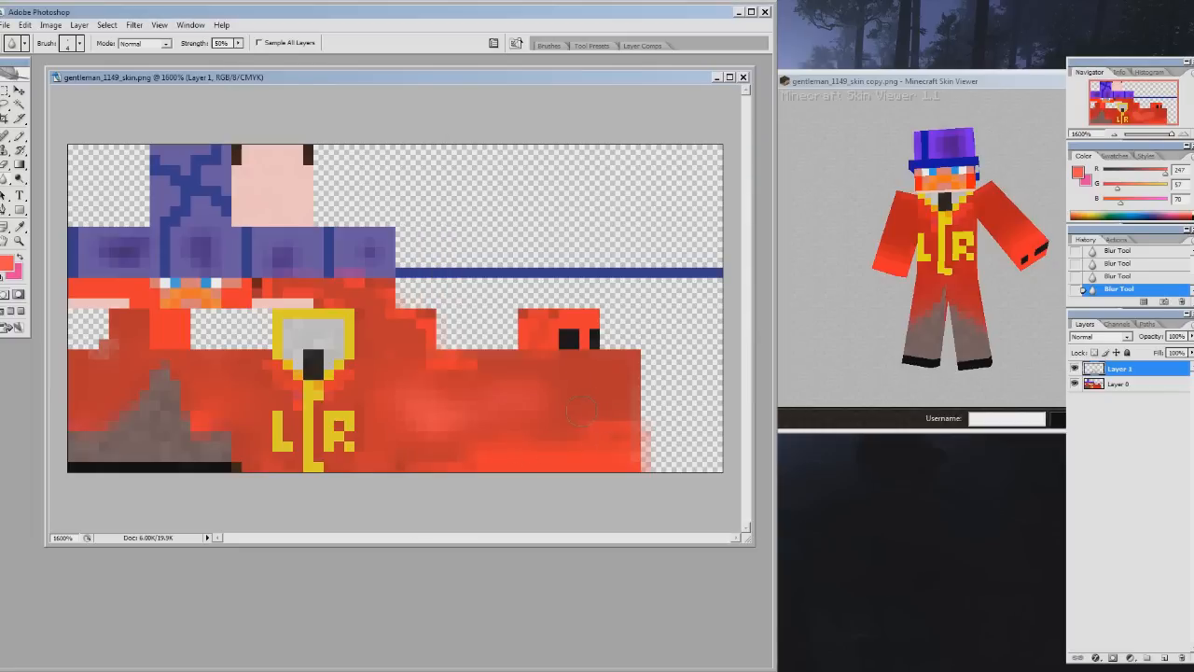